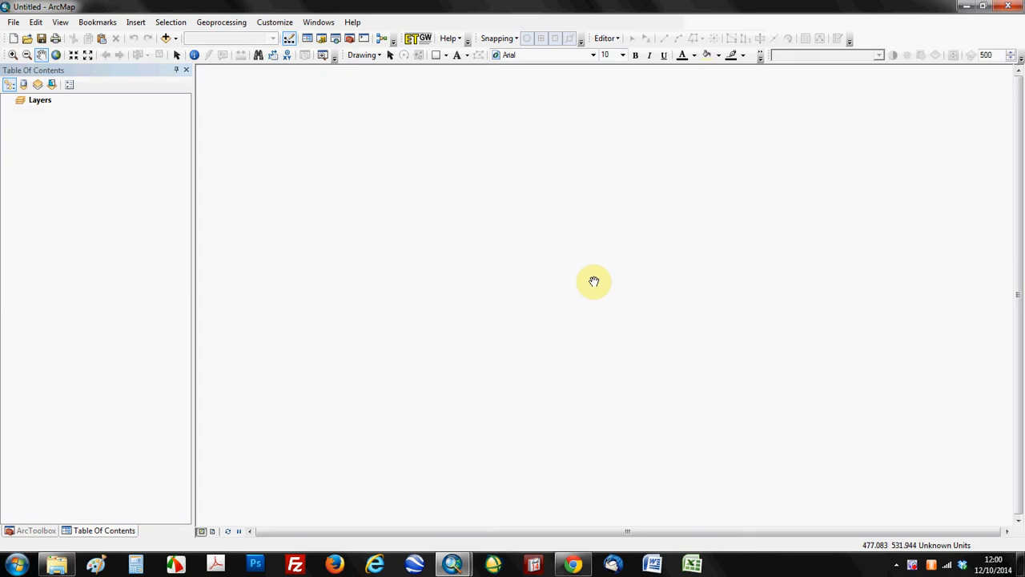
mouse_move(167, 39)
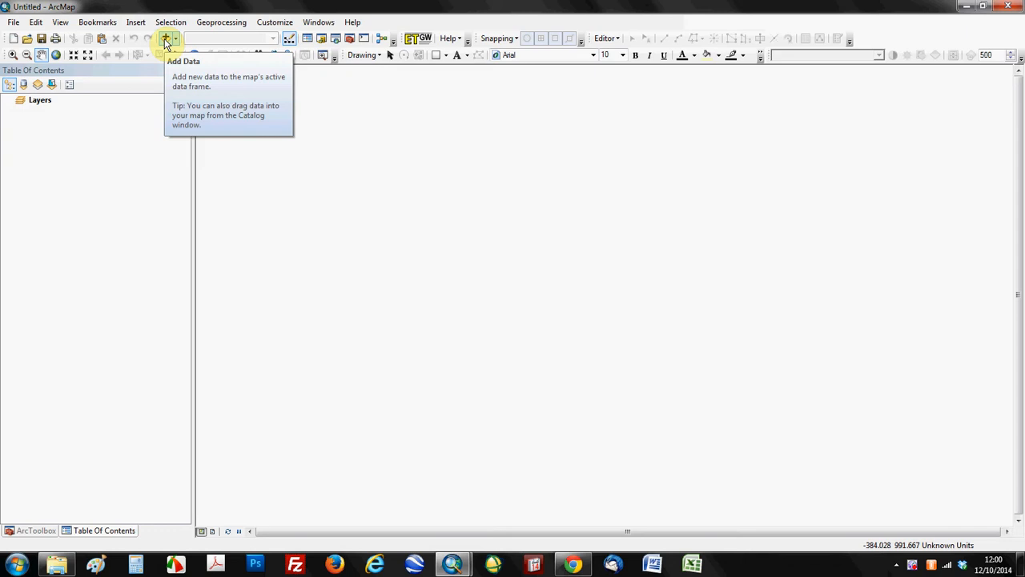
Add Building_Footprints_WGS84_Geographic.shp from Boulder_Shapefiles so the footprints draw on the map.
left_click(167, 39)
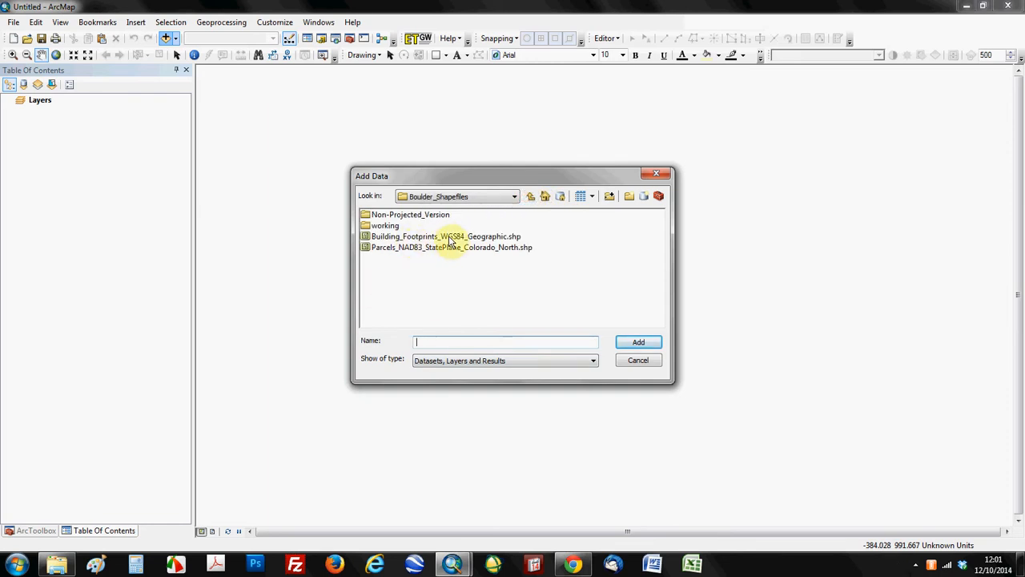
mouse_move(487, 243)
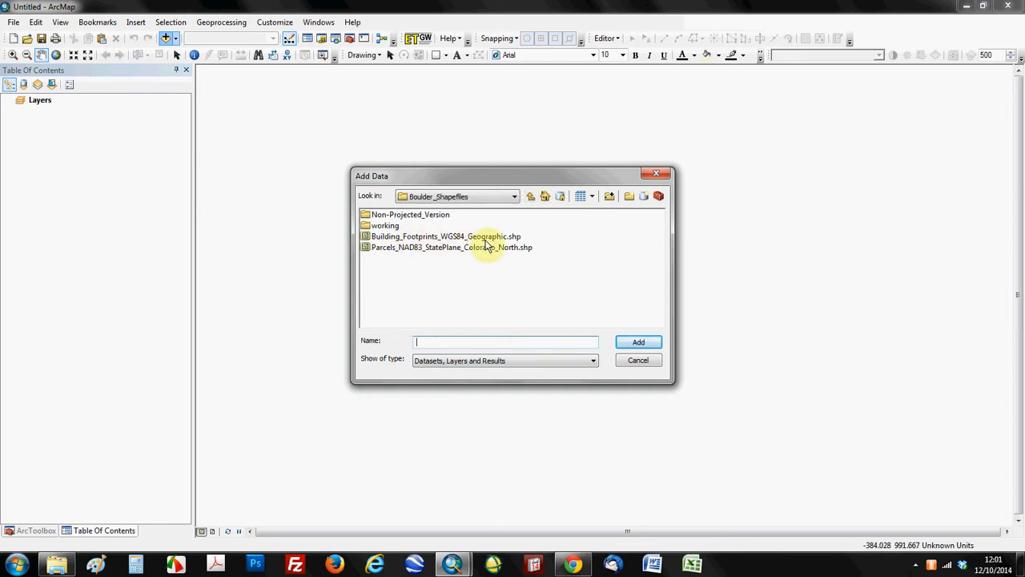
left_click(445, 235)
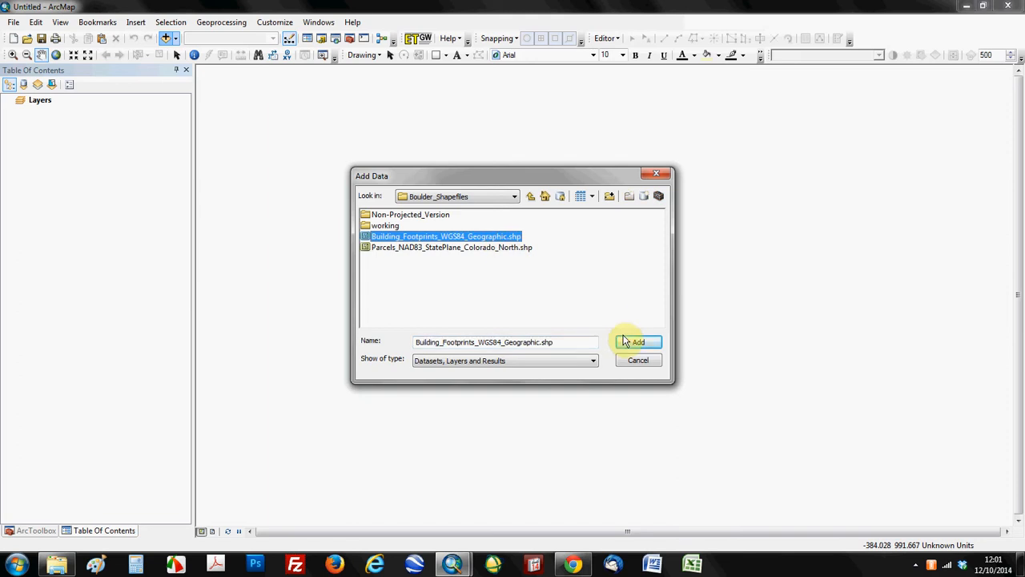
left_click(638, 343)
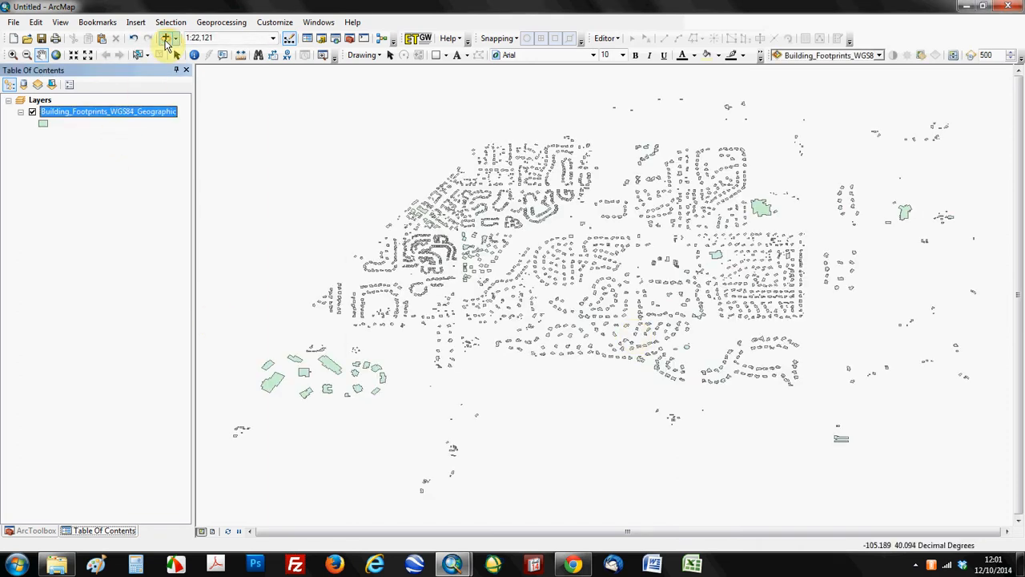
Add the Parcels_NAD83_StatePlane_Colorado_North shapefile on top of the footprints.
left_click(166, 39)
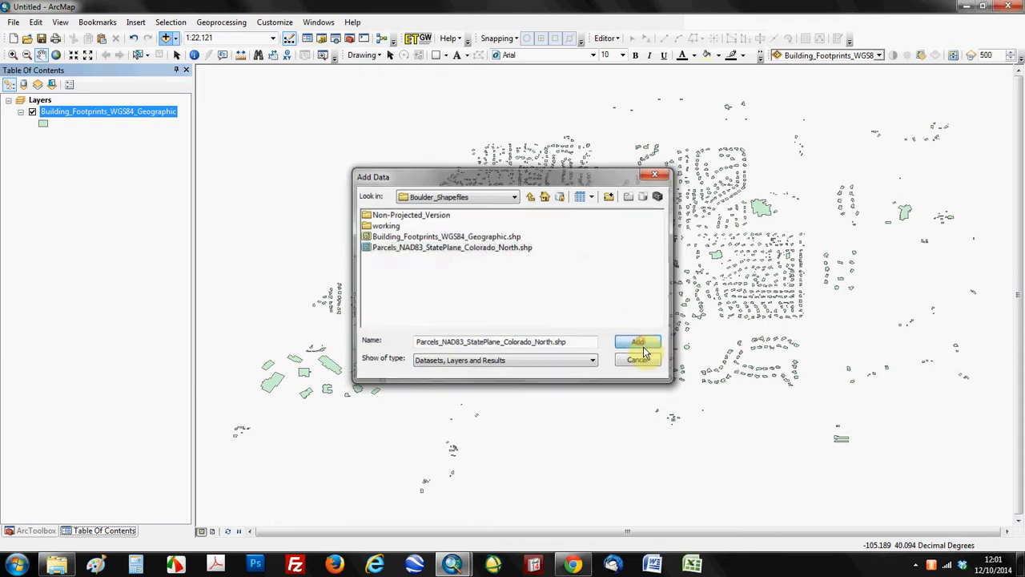
left_click(638, 343)
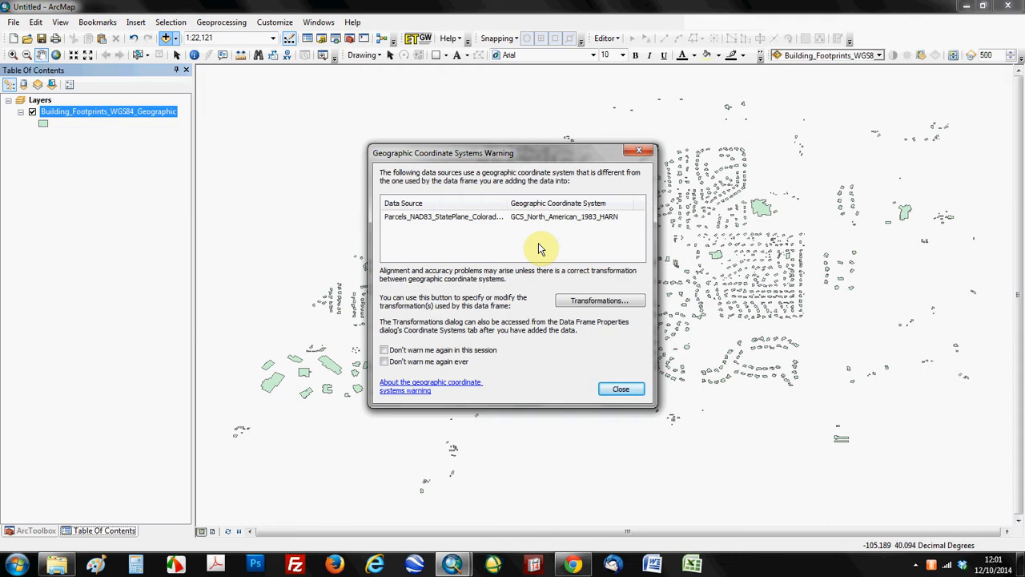
mouse_move(596, 299)
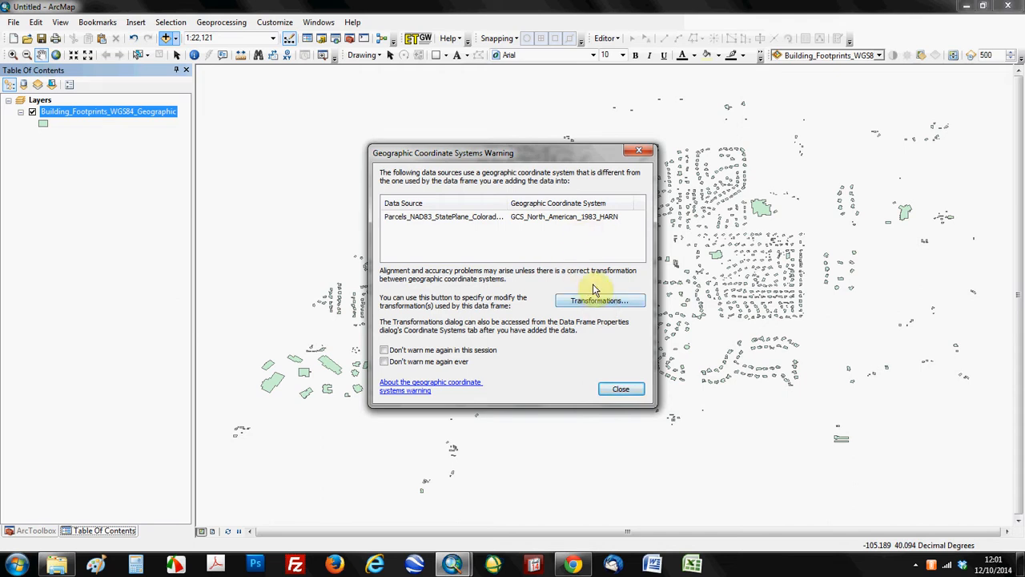
Review the datum warning's Transformations settings, cancel without changes and close the warning.
left_click(599, 300)
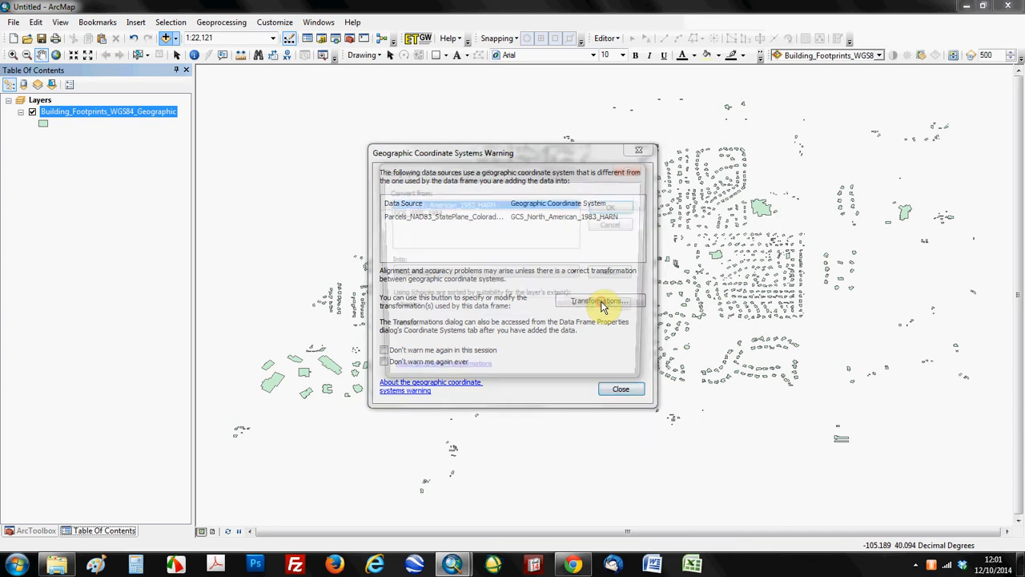
left_click(599, 301)
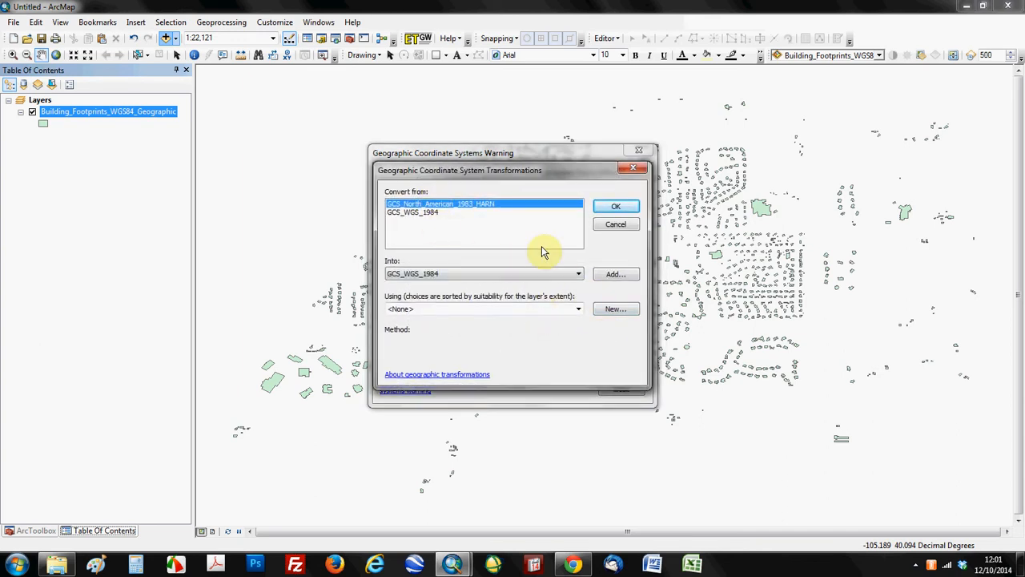
mouse_move(526, 274)
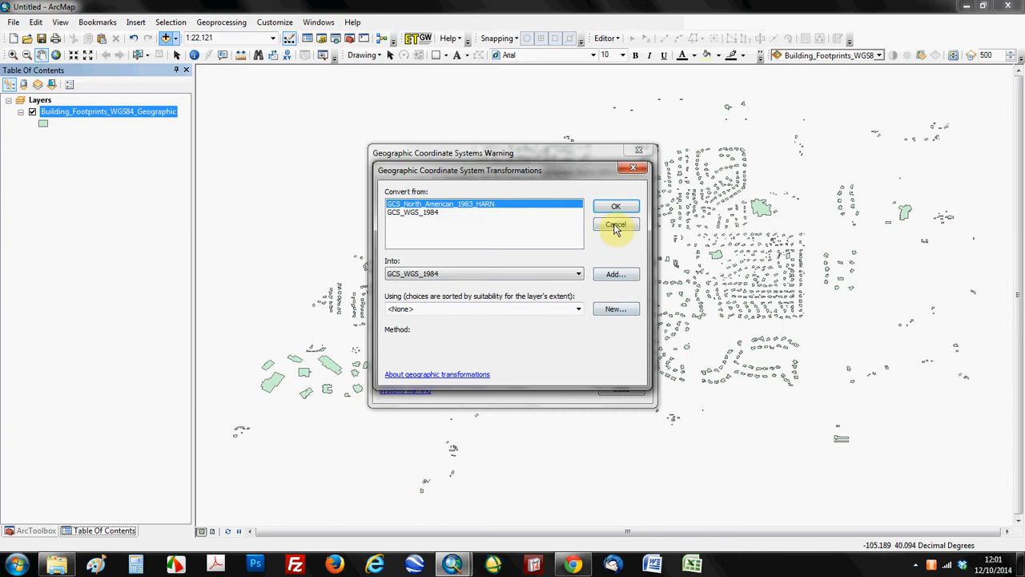
left_click(615, 225)
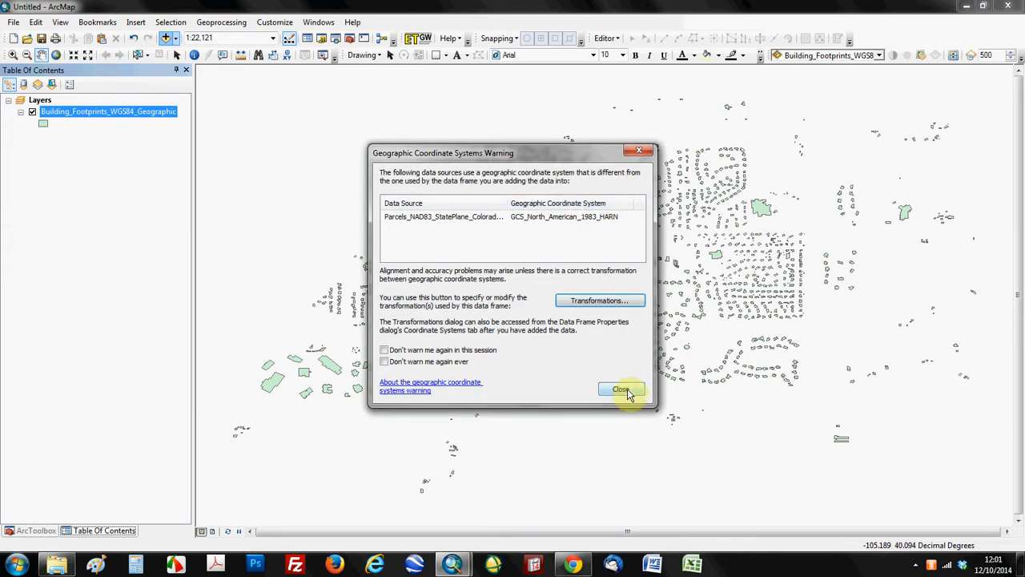
left_click(621, 390)
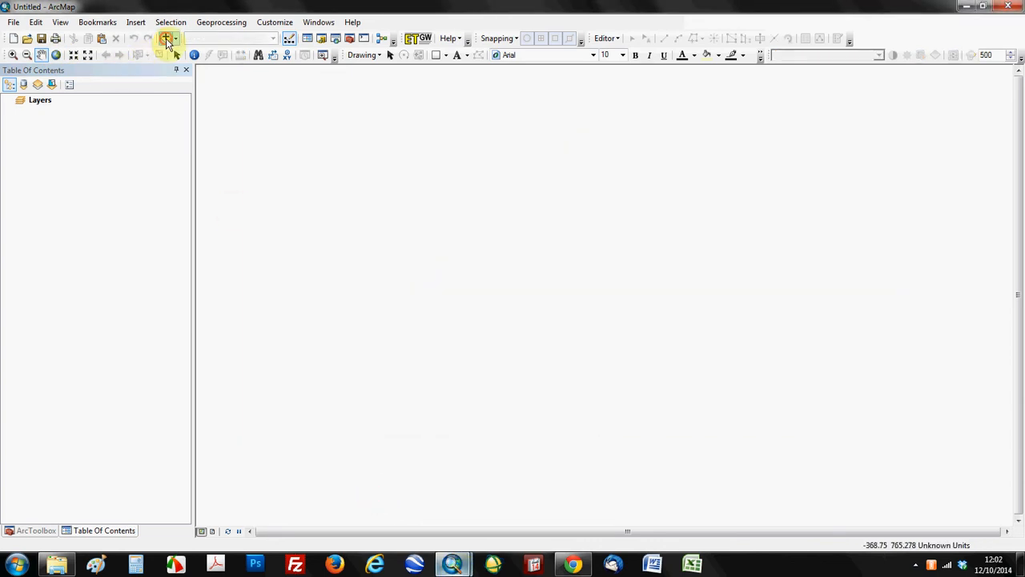
Add the Parcels_NAD83_StatePlane_Colorado_North shapefile first to the empty map.
left_click(168, 38)
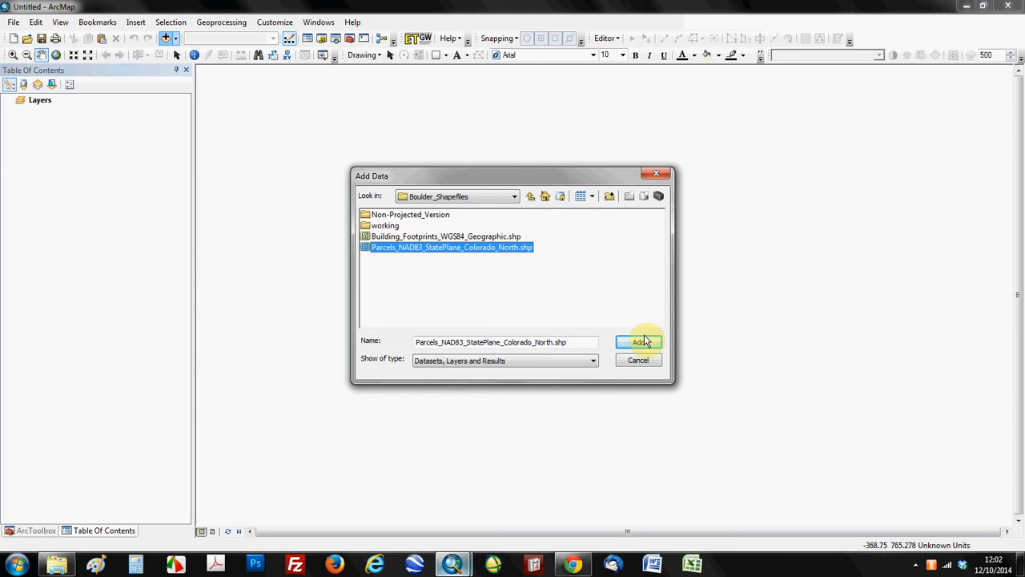
left_click(638, 342)
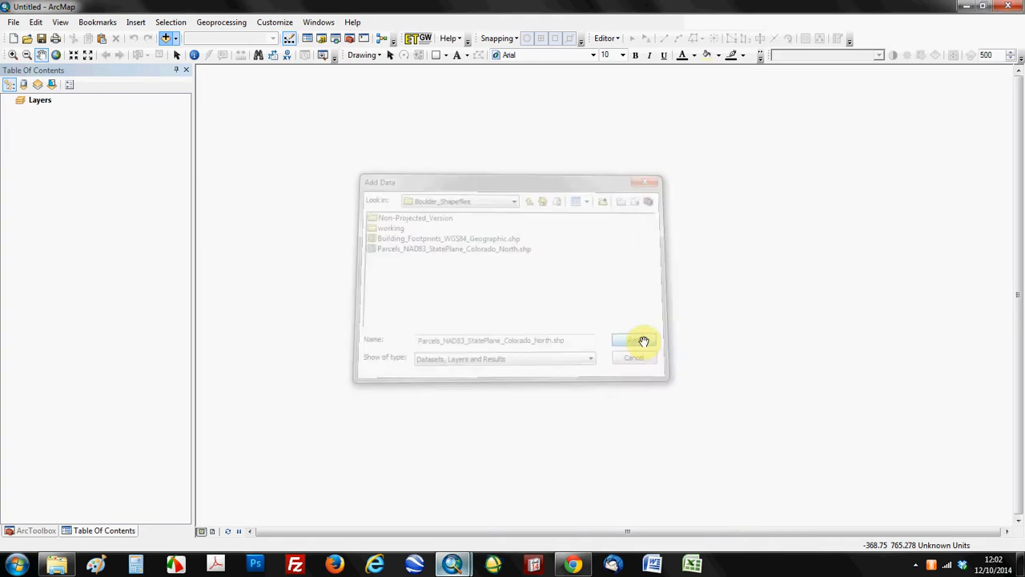
Add Building_Footprints_WGS84_Geographic.shp above the parcels and dismiss the coordinate system warning.
left_click(633, 339)
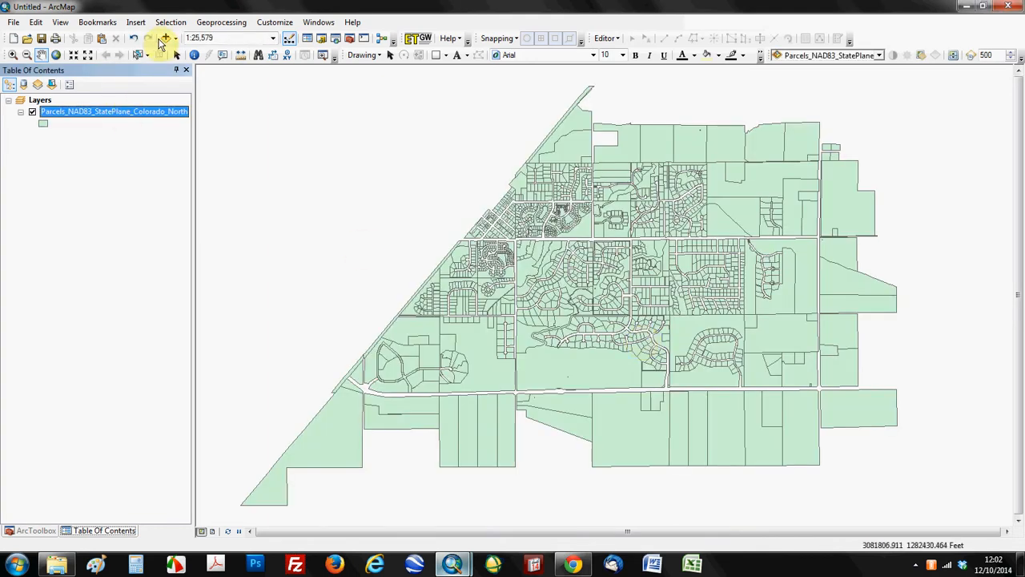
left_click(166, 39)
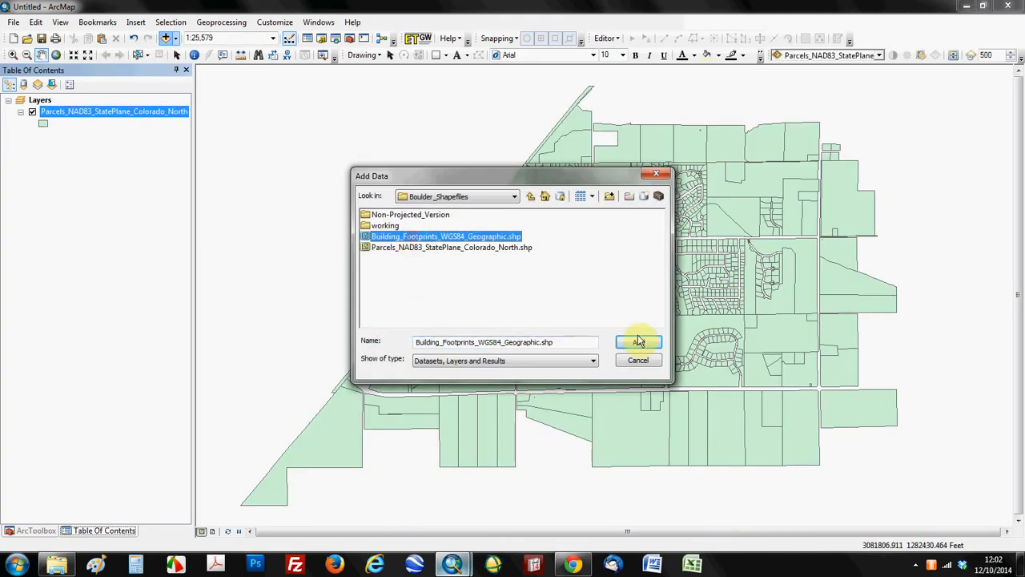
left_click(638, 343)
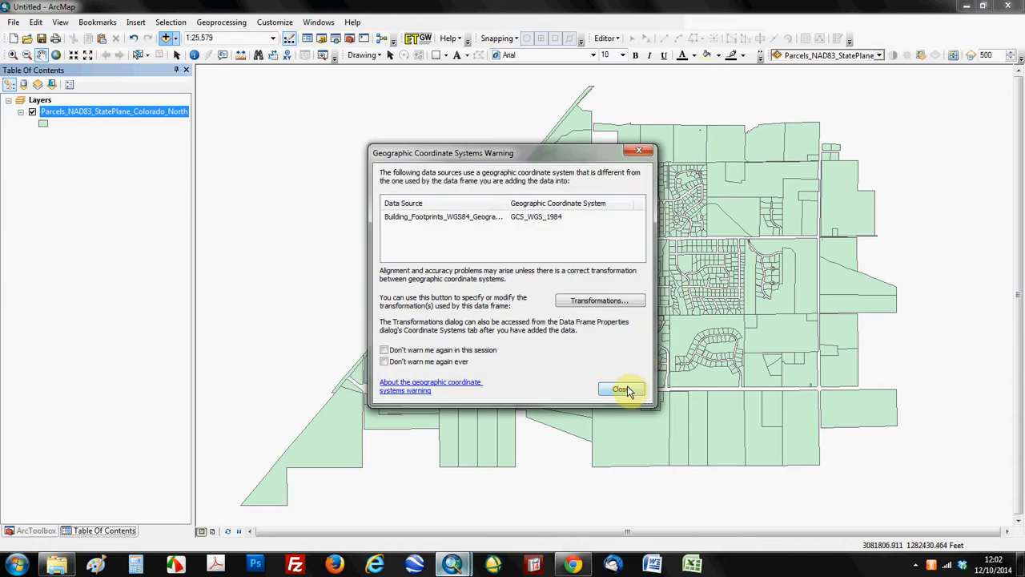
mouse_move(624, 389)
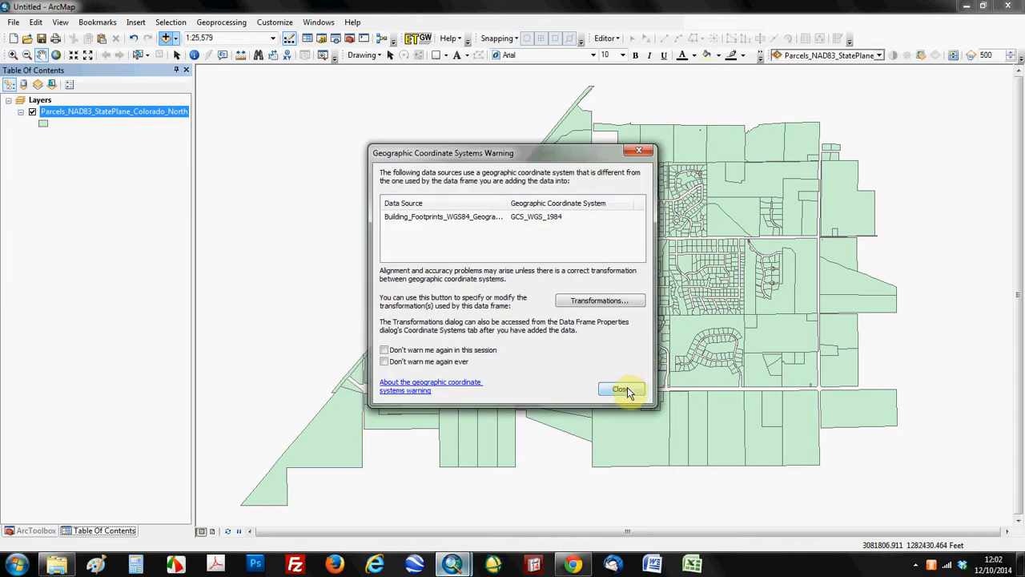
left_click(622, 389)
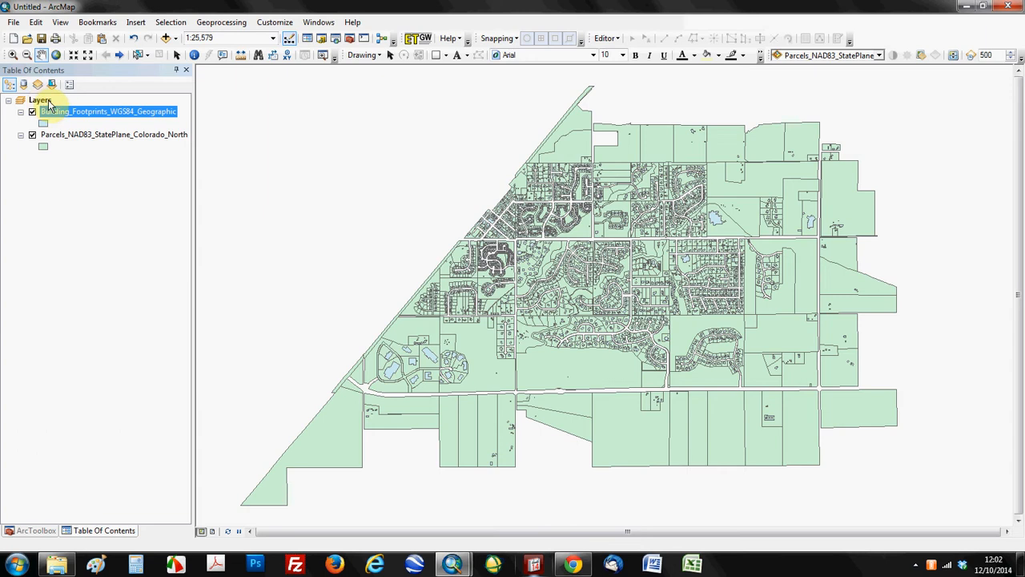
Set the data frame coordinate system to WGS 1984 and accept the differing-system warning.
right_click(38, 99)
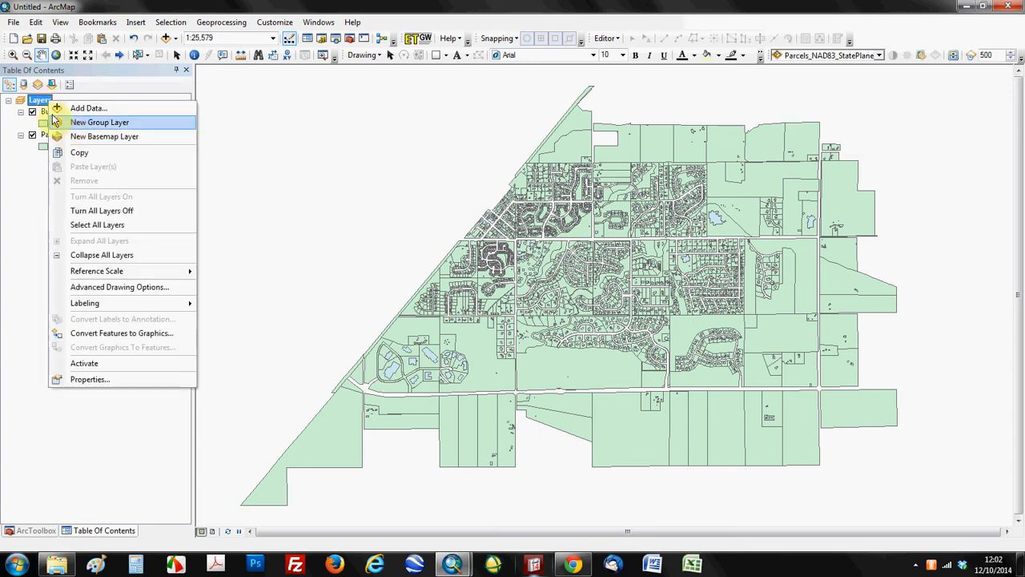
mouse_move(92, 253)
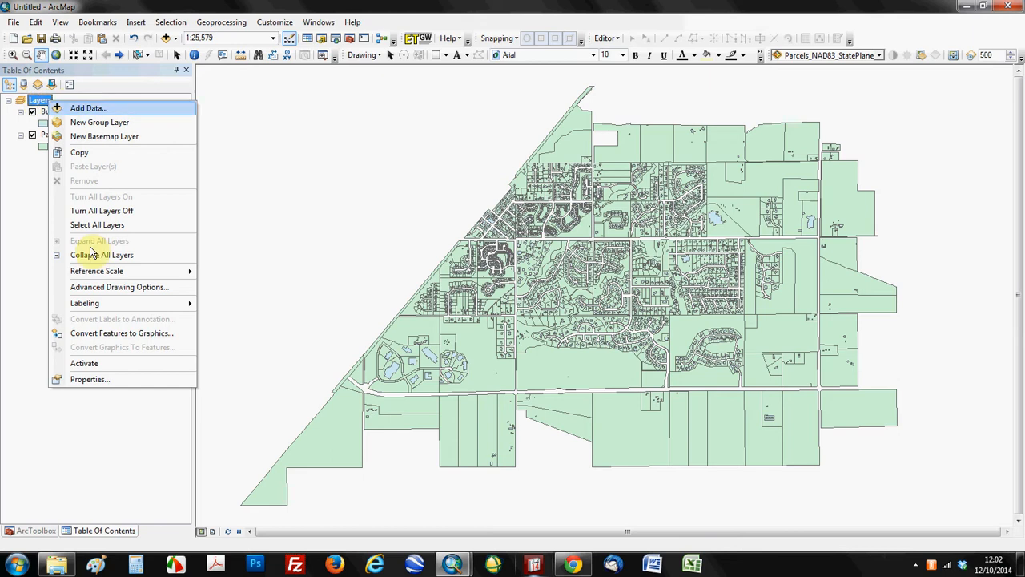
left_click(101, 255)
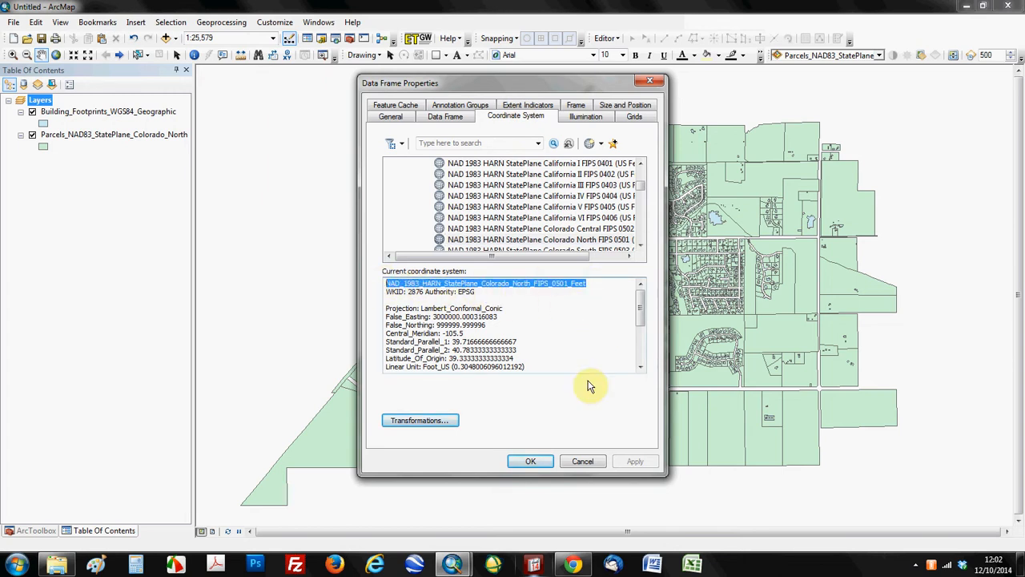
left_click(531, 462)
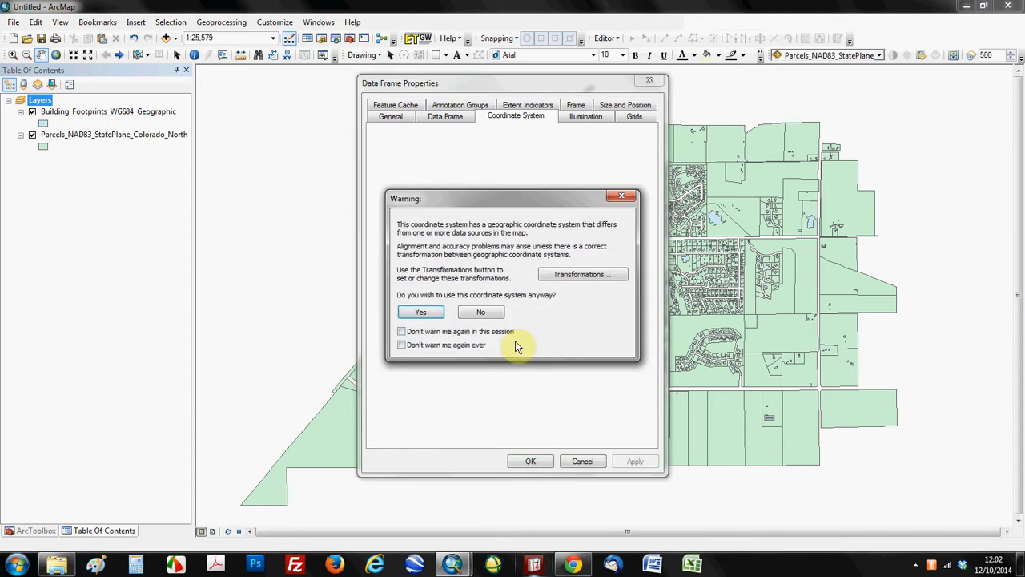
left_click(420, 311)
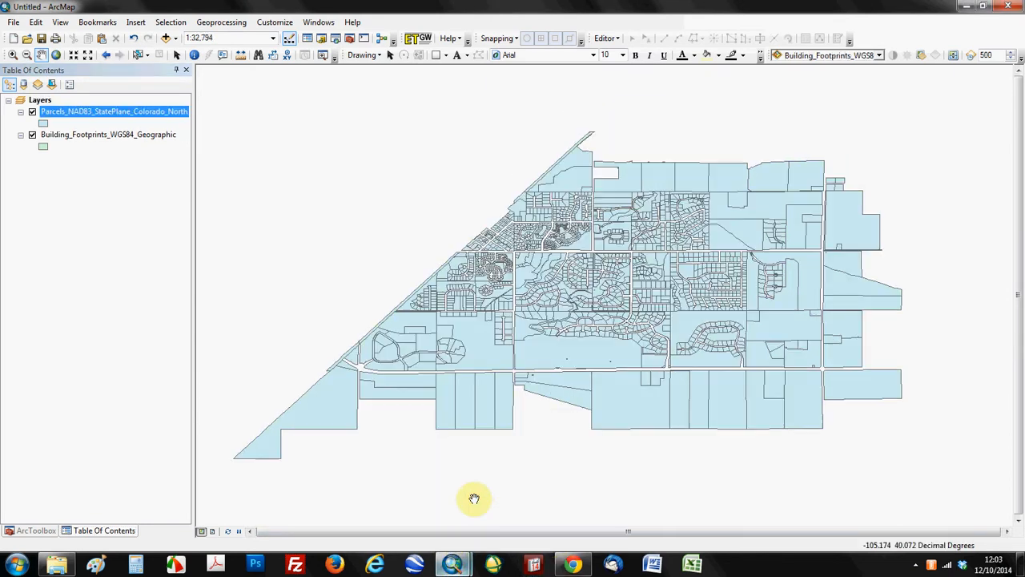
Reopen the data frame properties to verify WGS 1984 is in use, then close them.
right_click(40, 99)
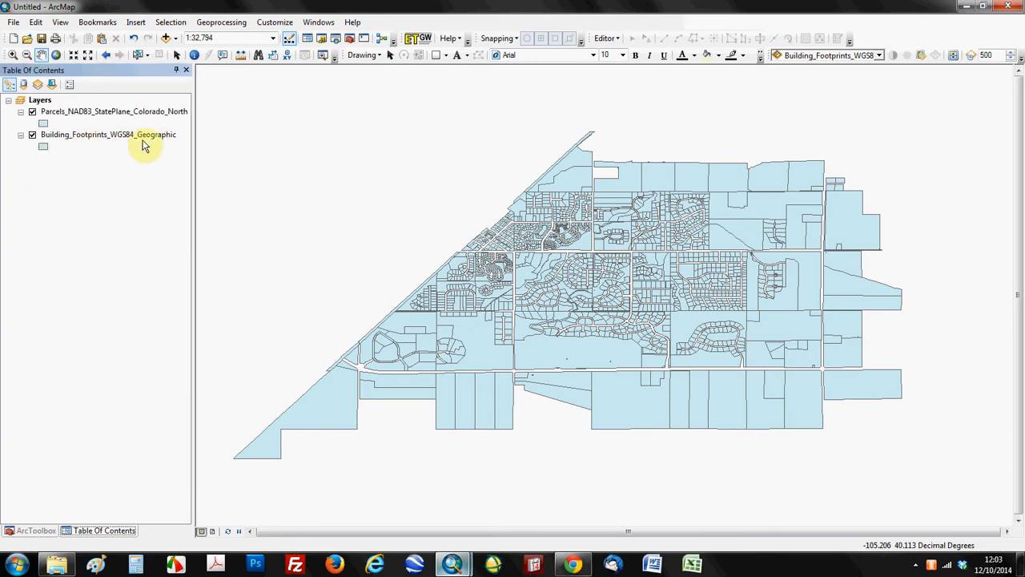
right_click(40, 99)
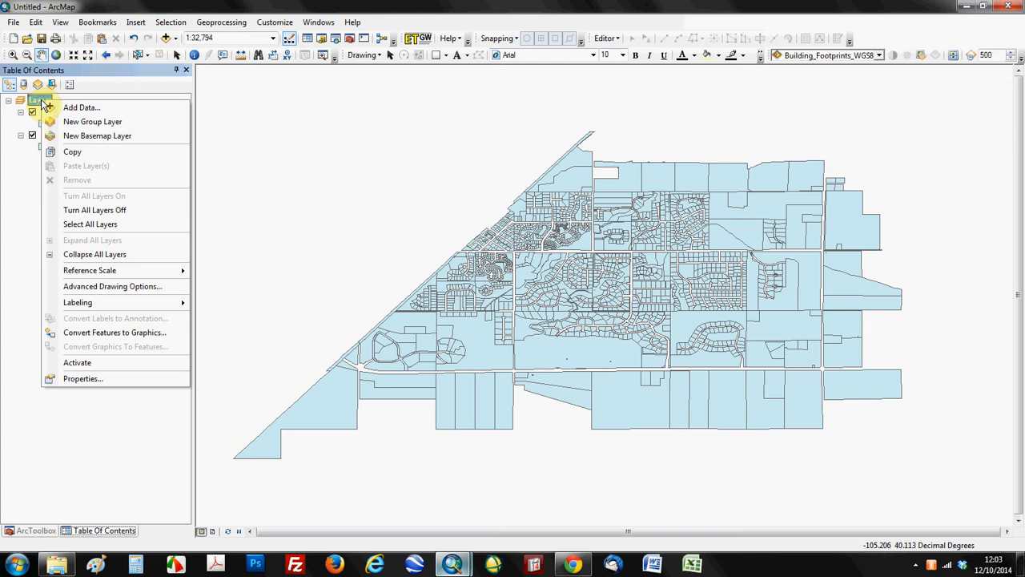
left_click(83, 378)
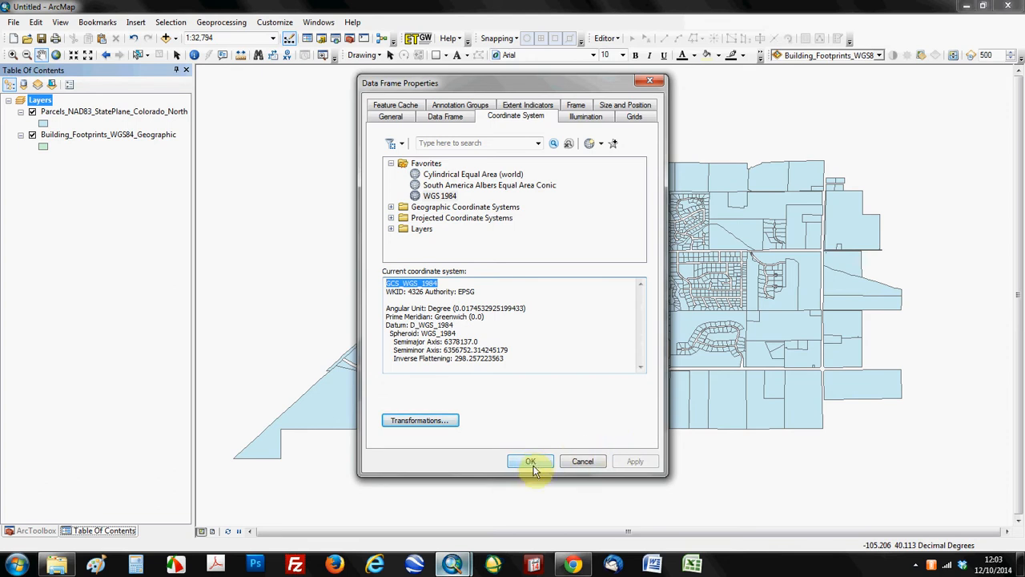
left_click(530, 461)
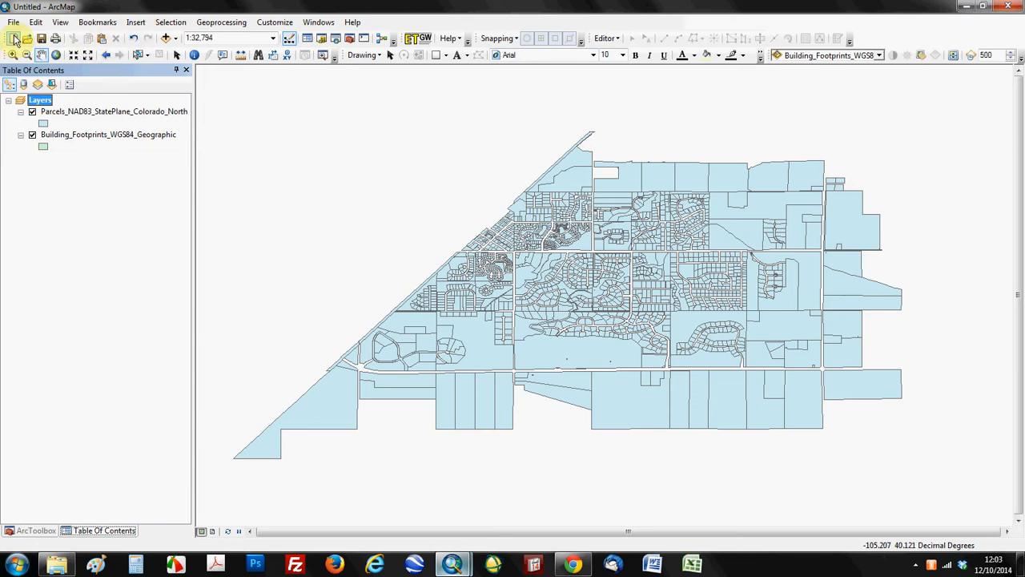
mouse_move(16, 39)
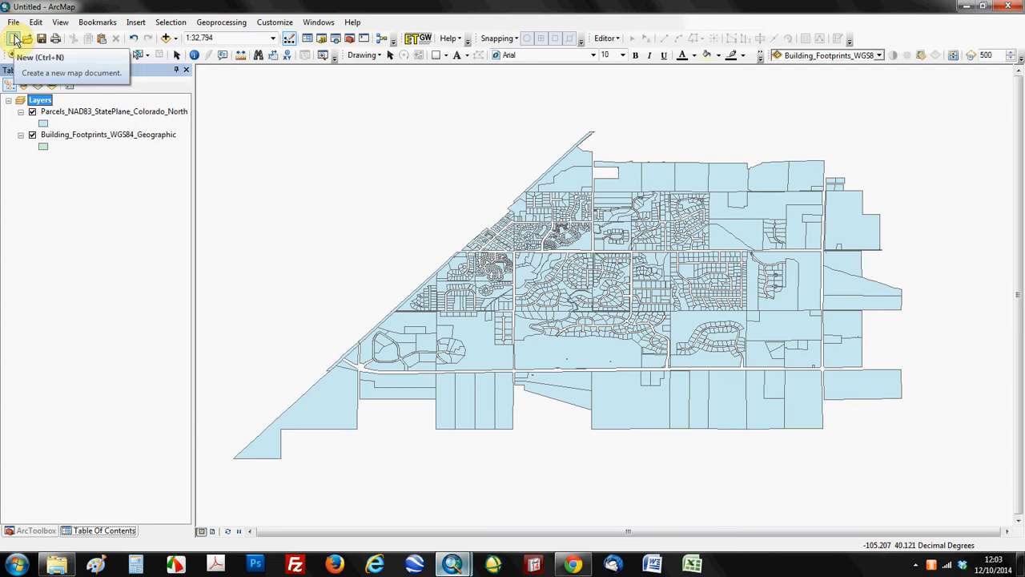
Start a new blank map document.
left_click(14, 39)
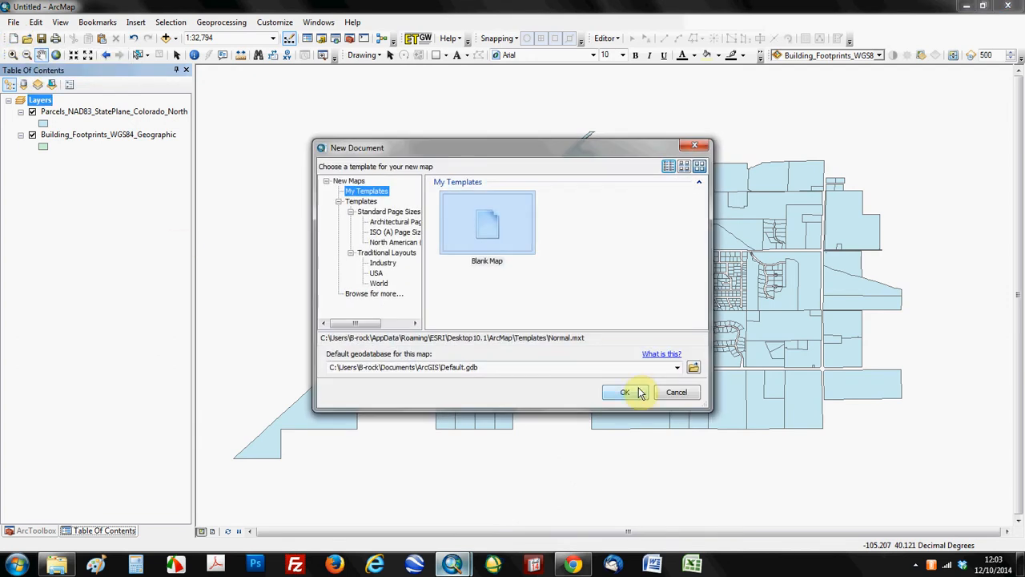
left_click(625, 391)
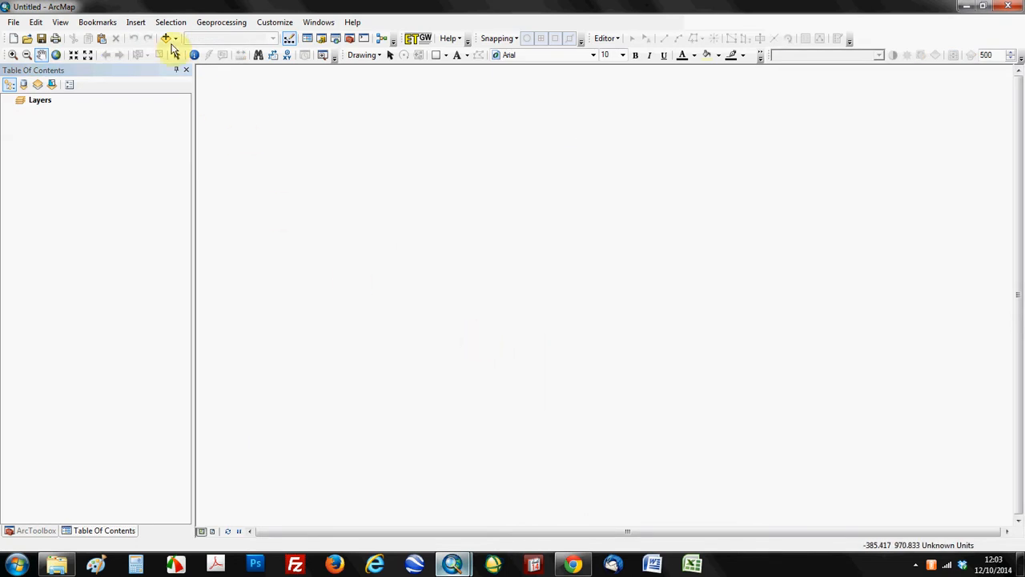
Add the WGS84 building footprints shapefile first to the blank map.
left_click(167, 39)
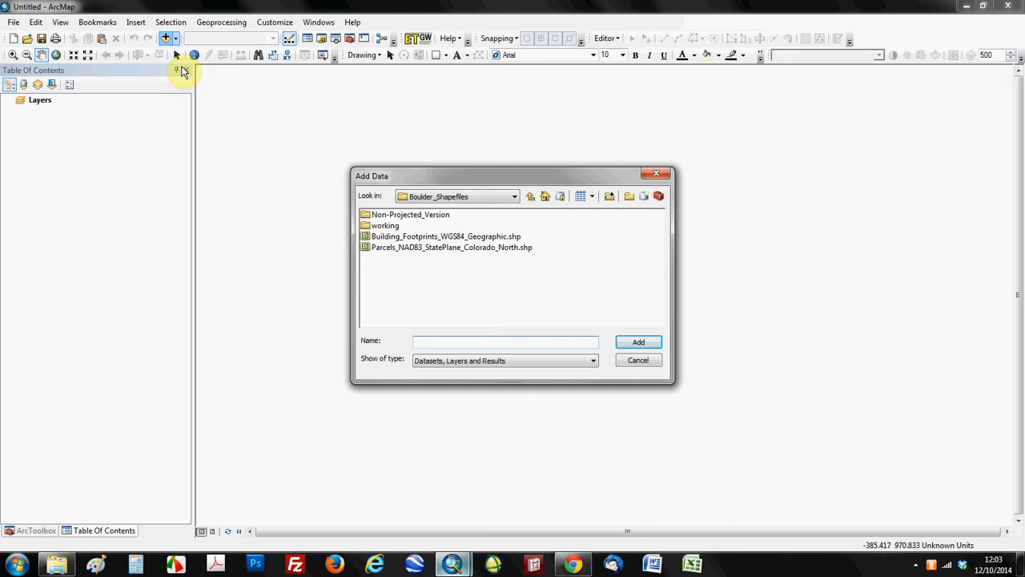
left_click(446, 235)
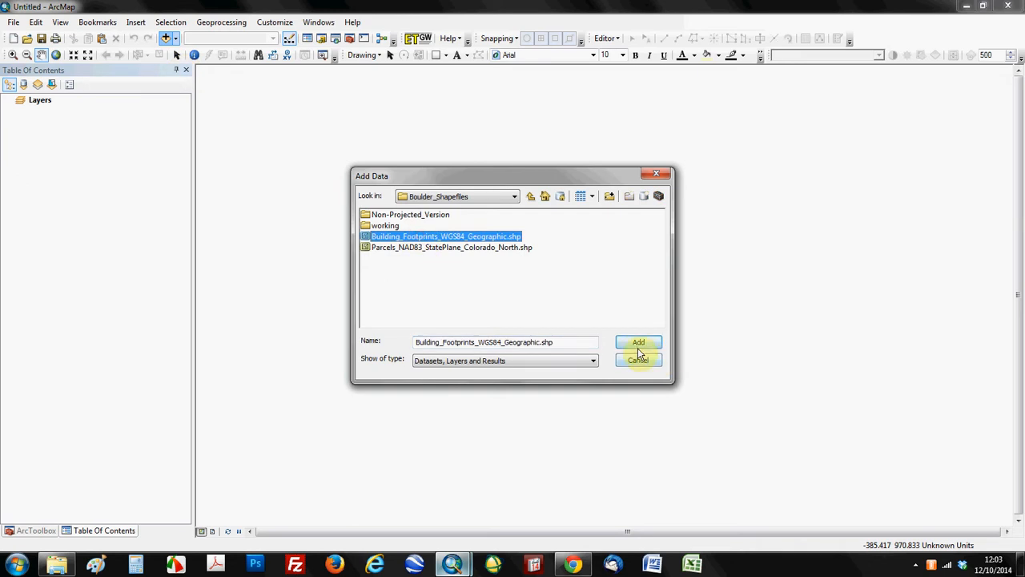
left_click(638, 342)
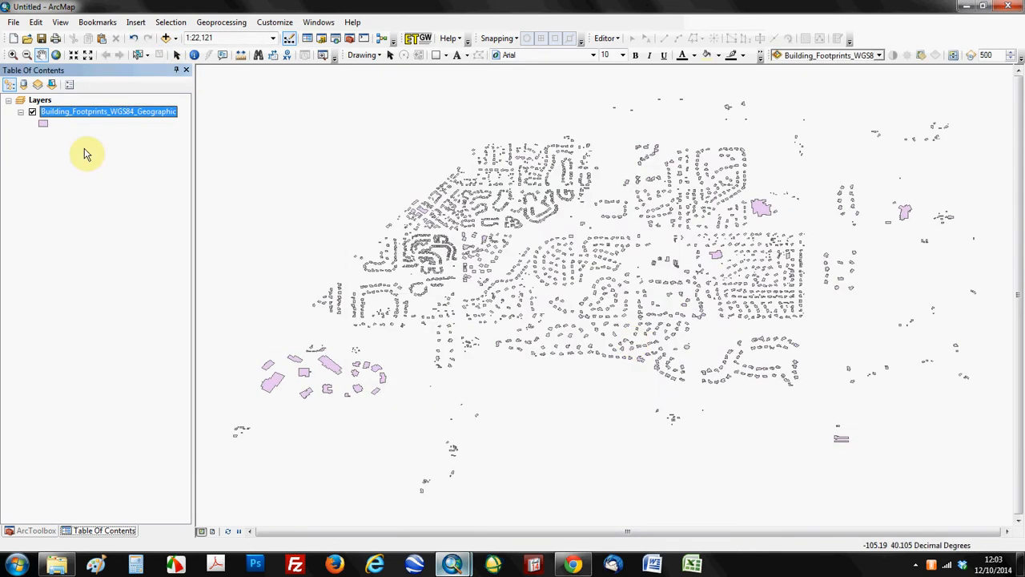
Add the State Plane parcels shapefile, close the datum warning and zoom to full extent.
left_click(167, 39)
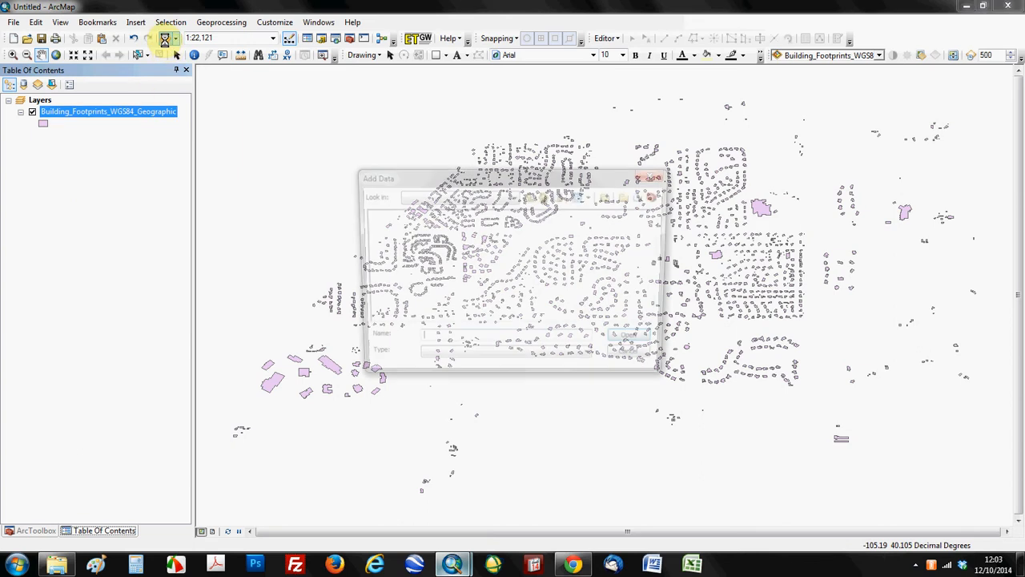
left_click(446, 247)
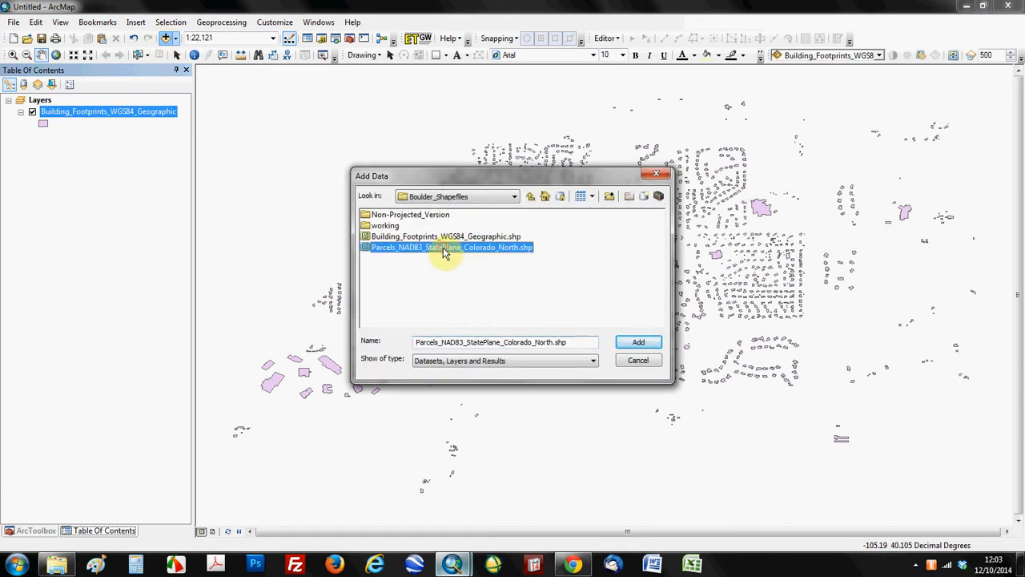
left_click(638, 343)
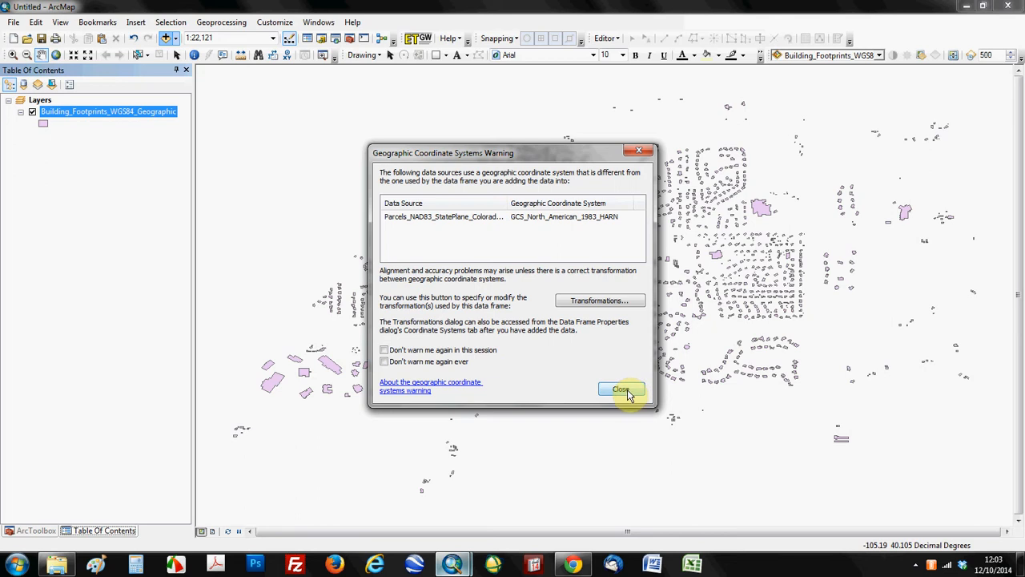
left_click(622, 389)
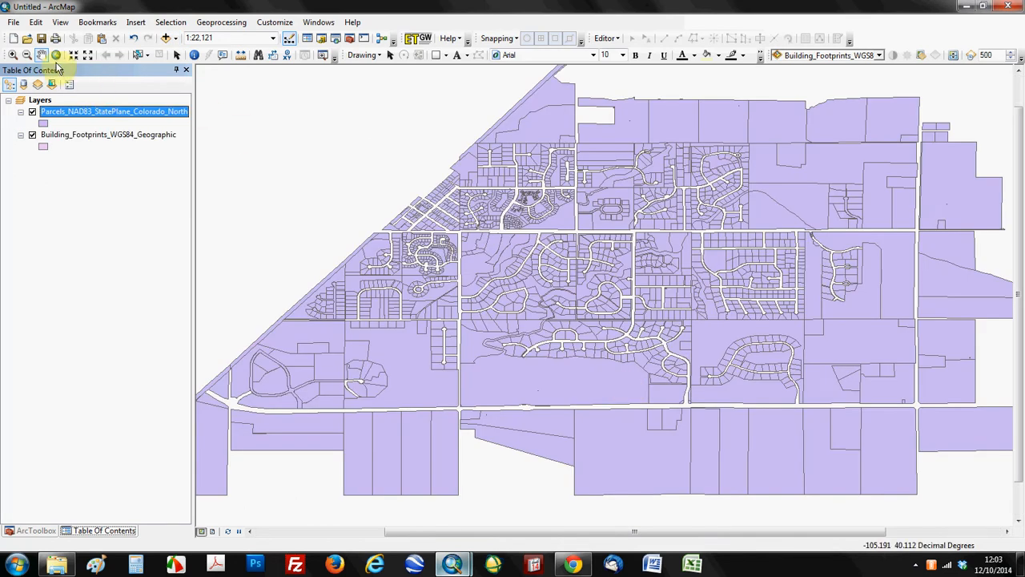
left_click(139, 54)
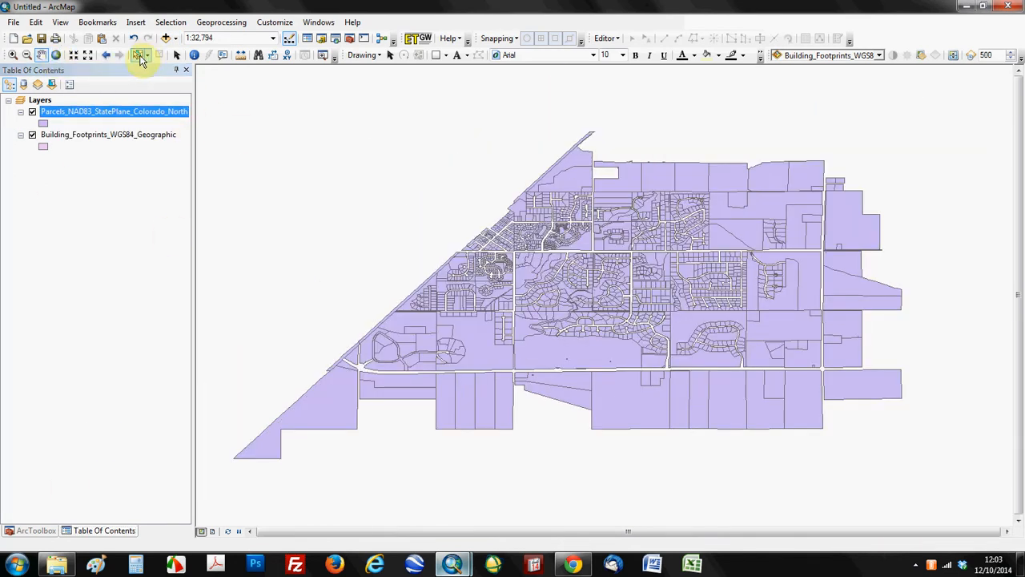
mouse_move(167, 39)
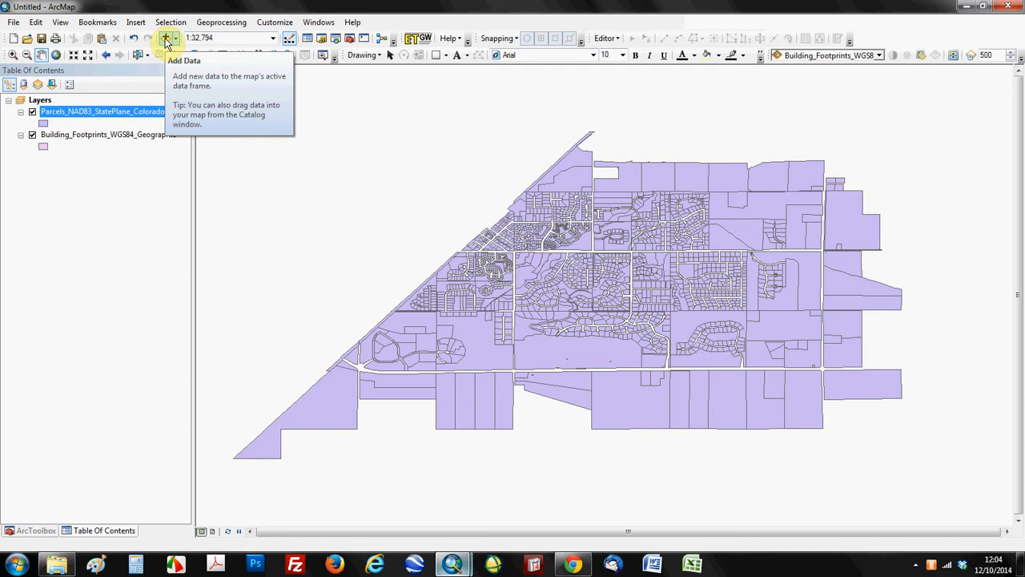
Add the parcels shapefile from the Non-Projected_Version folder, raising the missing spatial reference warning.
left_click(166, 38)
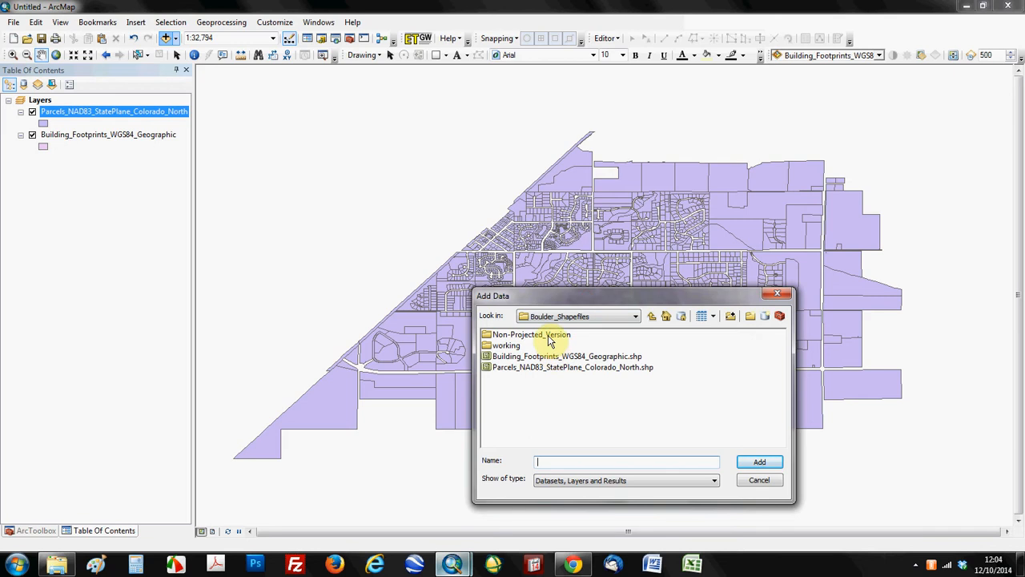
double_click(532, 335)
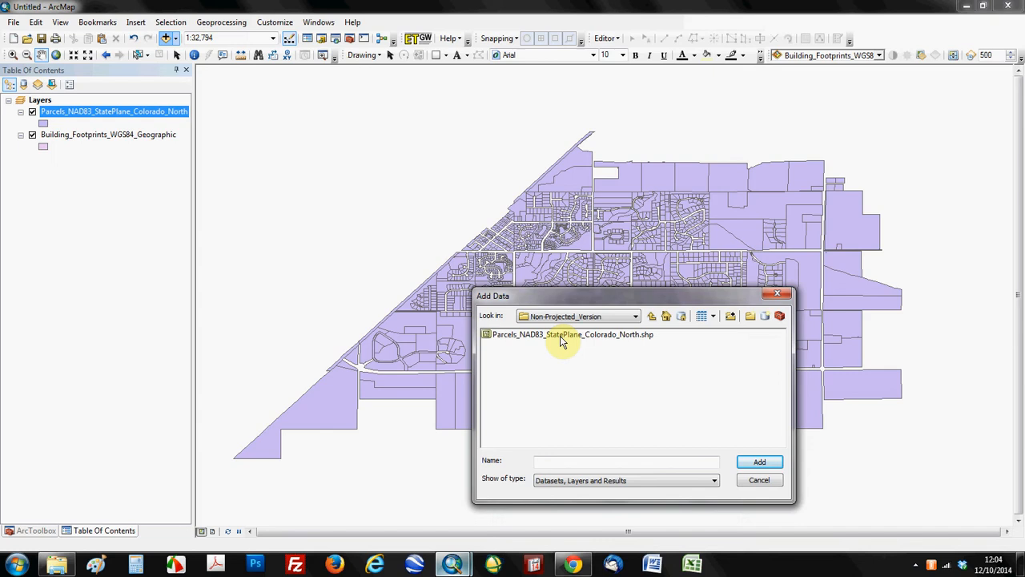
left_click(572, 334)
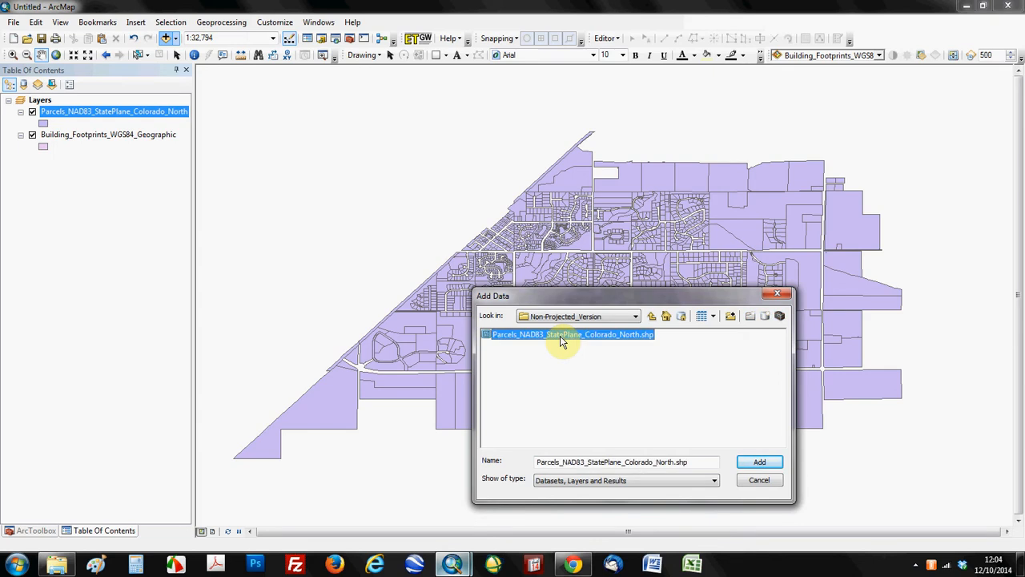
left_click(760, 461)
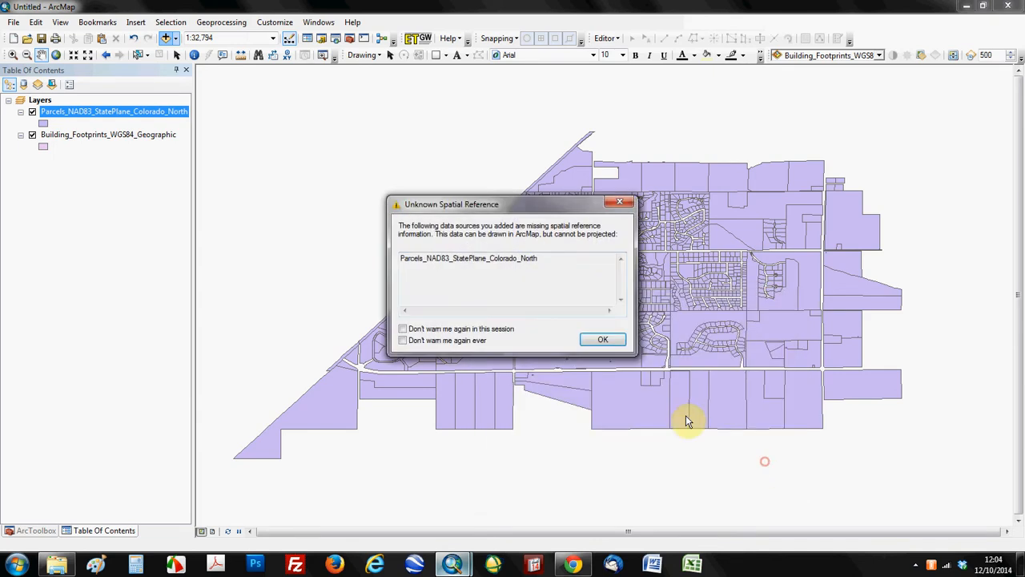
OK the Unknown Spatial Reference warning so the unprojected parcels join as a third layer.
left_click(467, 256)
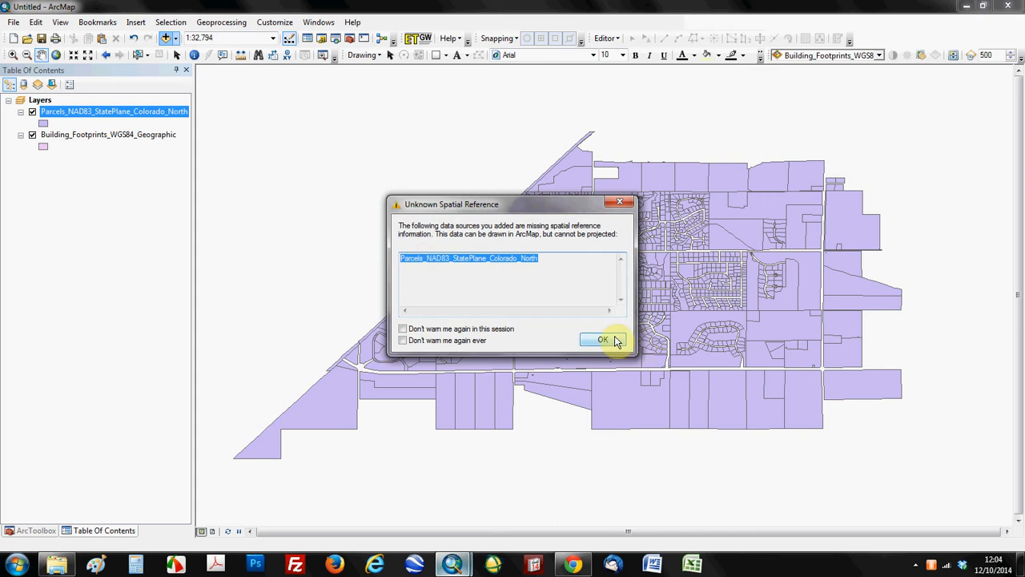
left_click(602, 339)
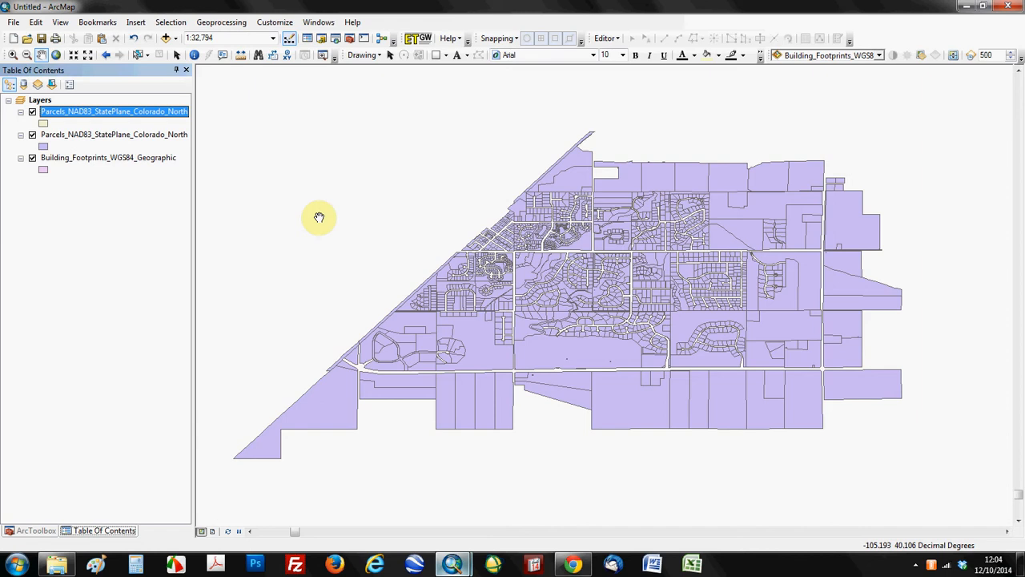
mouse_move(307, 224)
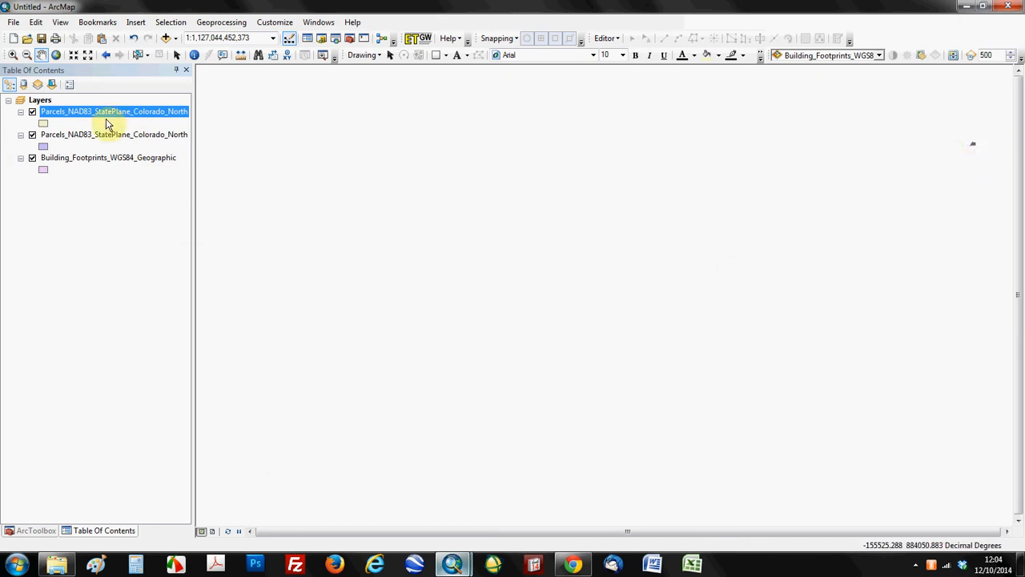
Zoom to the unprojected parcels layer, toggle its visibility, then zoom back to the projected parcels.
right_click(109, 112)
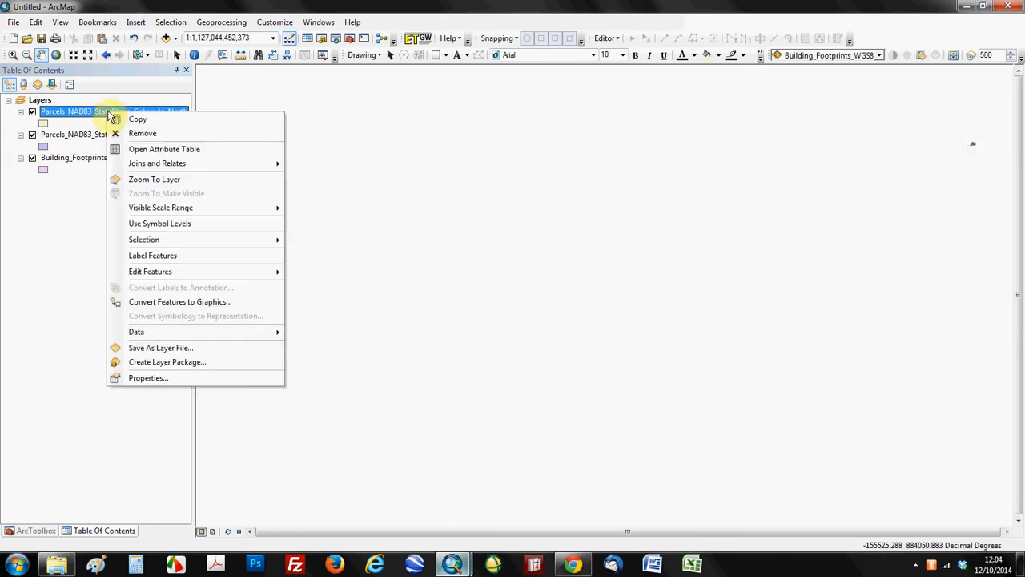
left_click(154, 180)
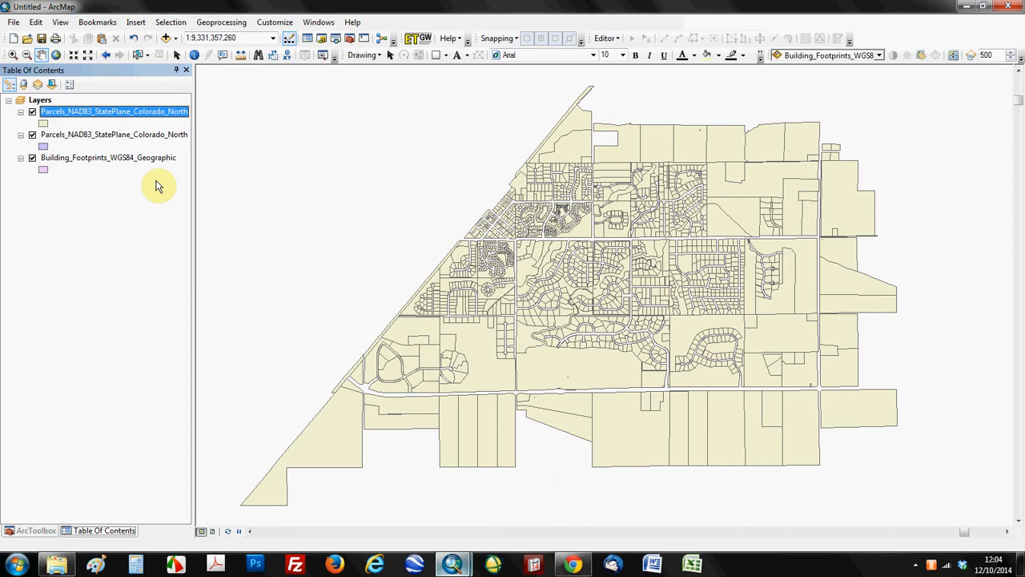
left_click(32, 112)
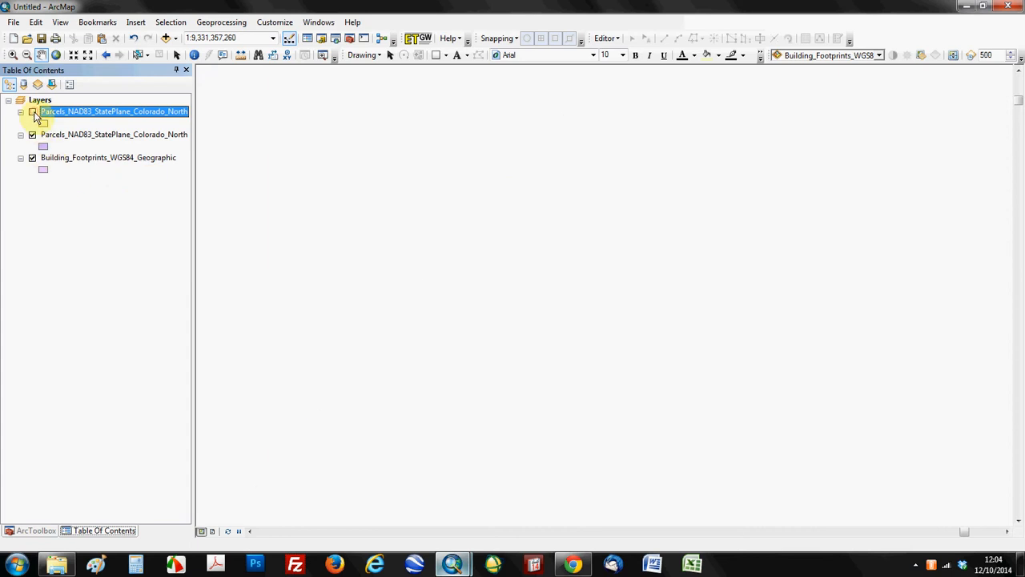
left_click(32, 112)
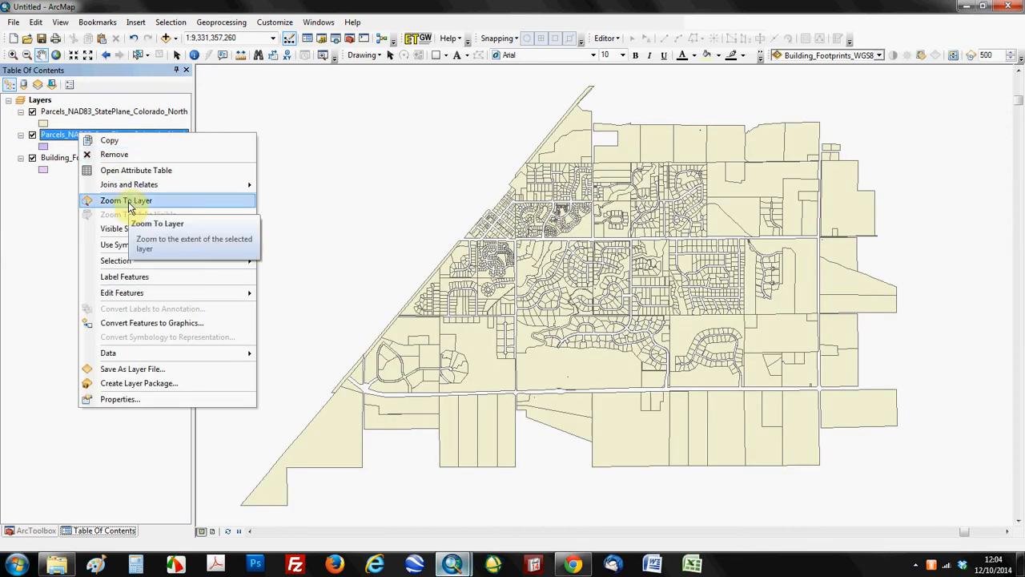
left_click(125, 200)
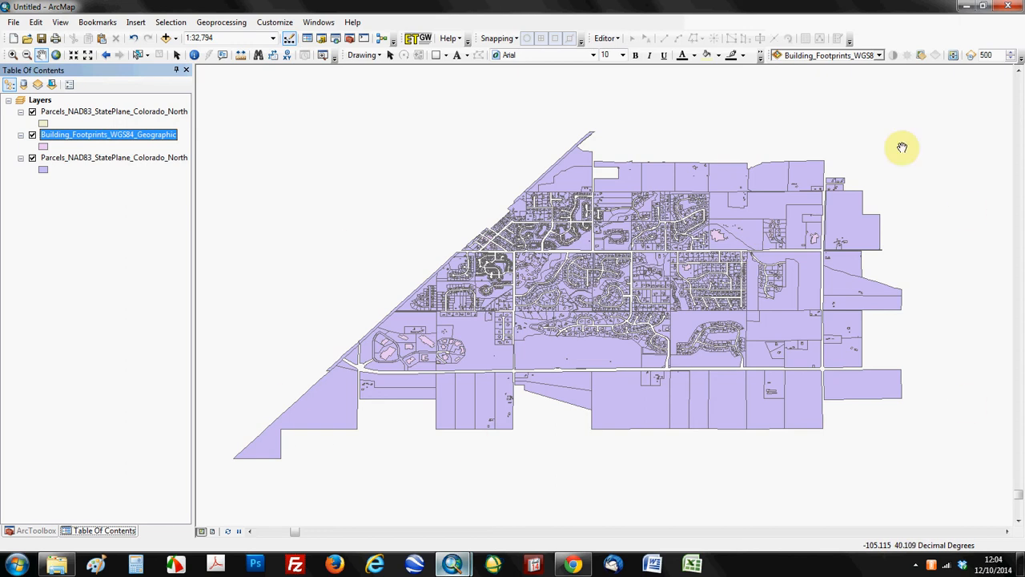
mouse_move(564, 367)
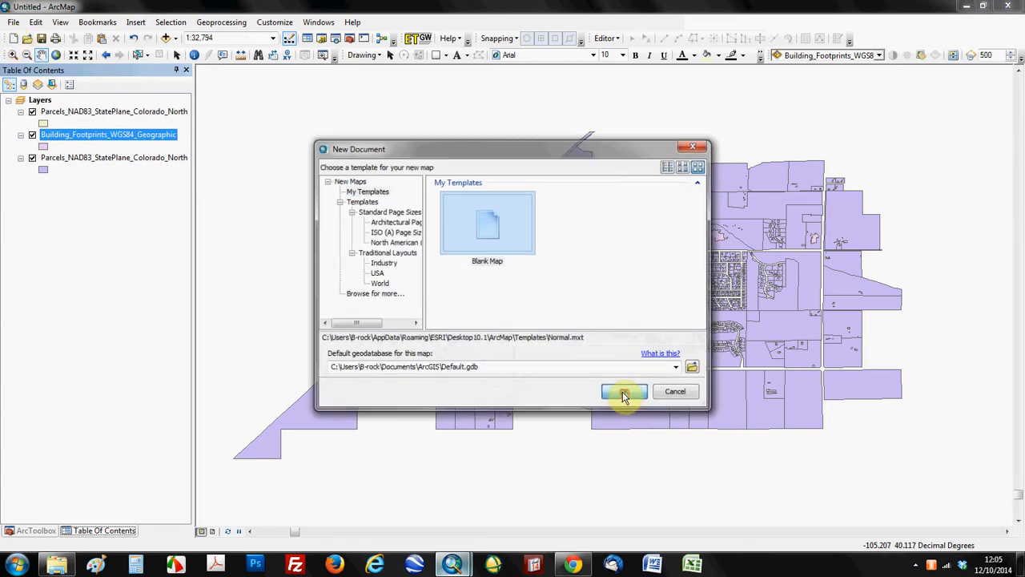
Confirm the blank map and browse up to Boulder_Shapefiles, selecting the building footprints shapefile.
left_click(625, 391)
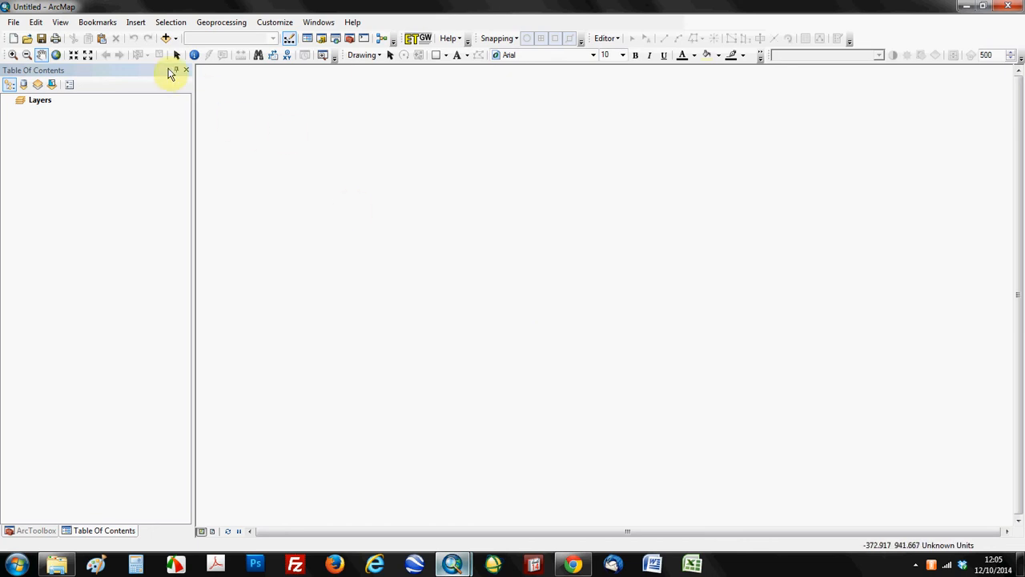
left_click(168, 38)
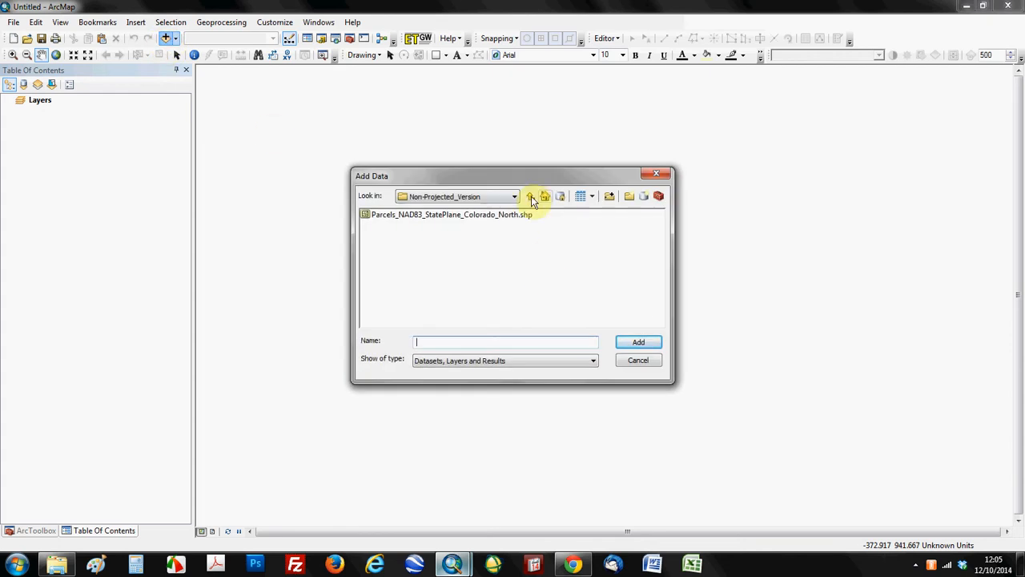
left_click(531, 196)
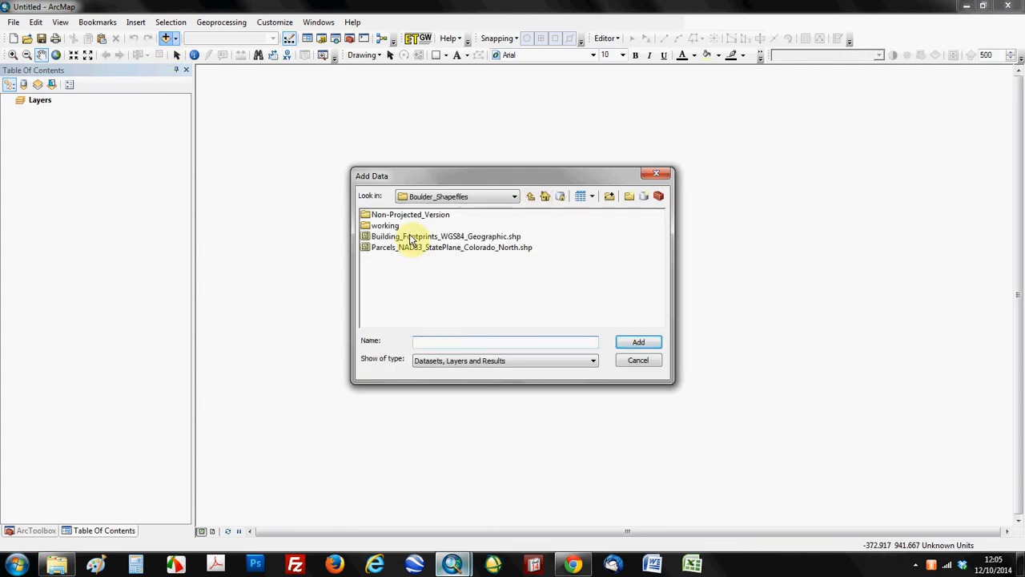
left_click(445, 237)
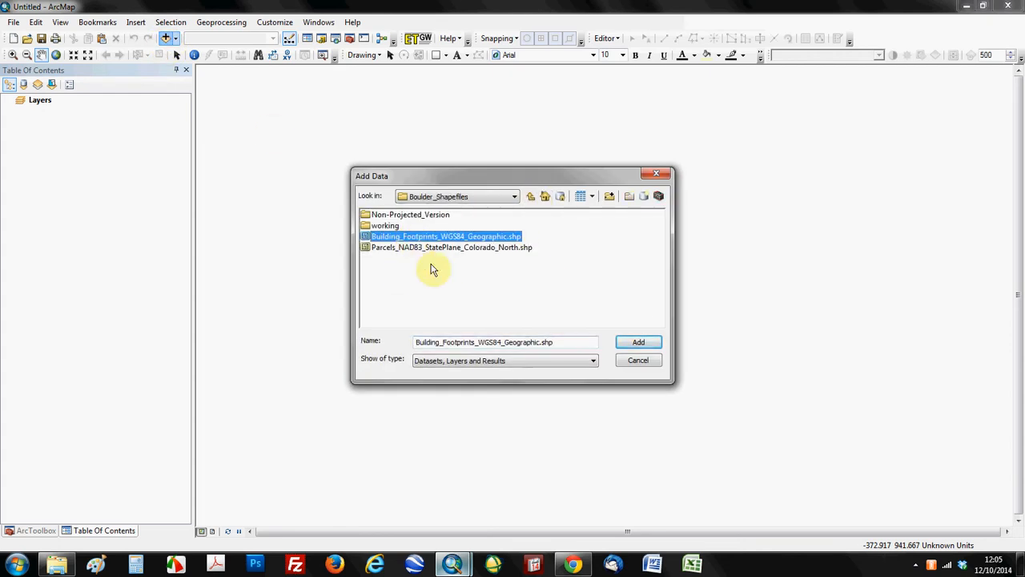
mouse_move(439, 255)
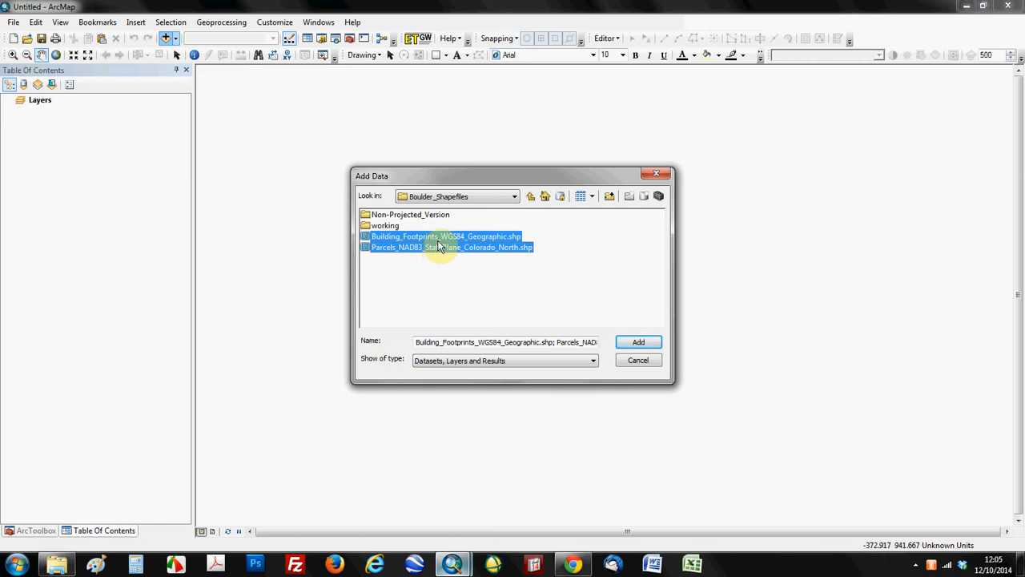
Select both the footprints and parcels shapefiles together and add them to the map.
left_click(446, 235)
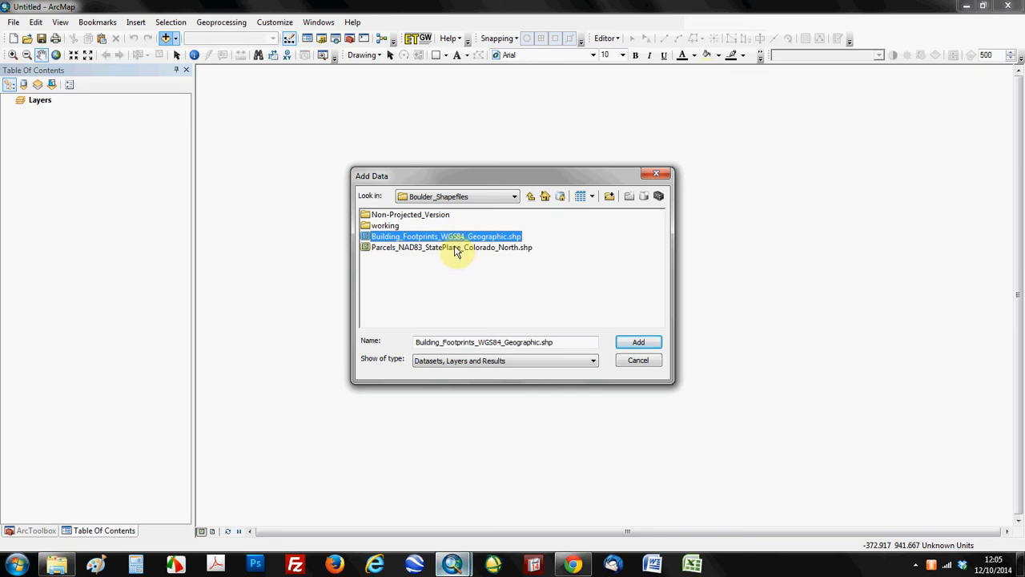
left_click(452, 247)
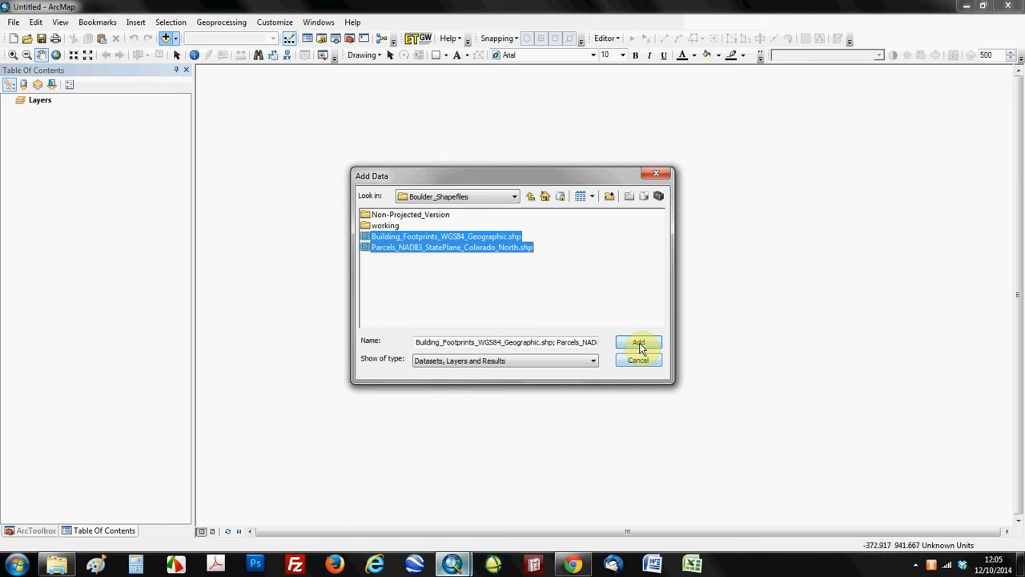
left_click(638, 342)
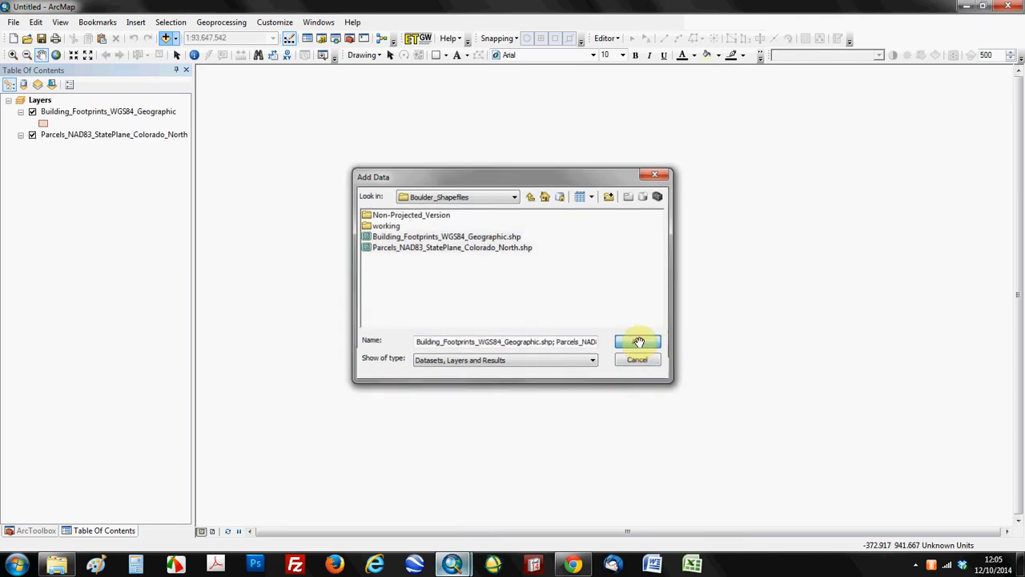
left_click(638, 341)
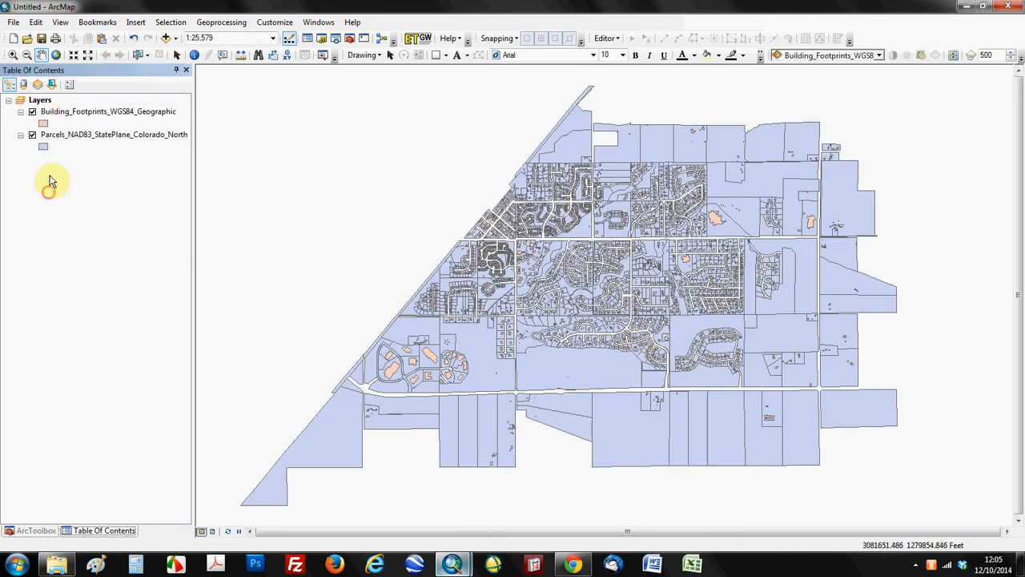
Check in data frame properties that the system is NAD 1983 HARN StatePlane Colorado North.
right_click(40, 100)
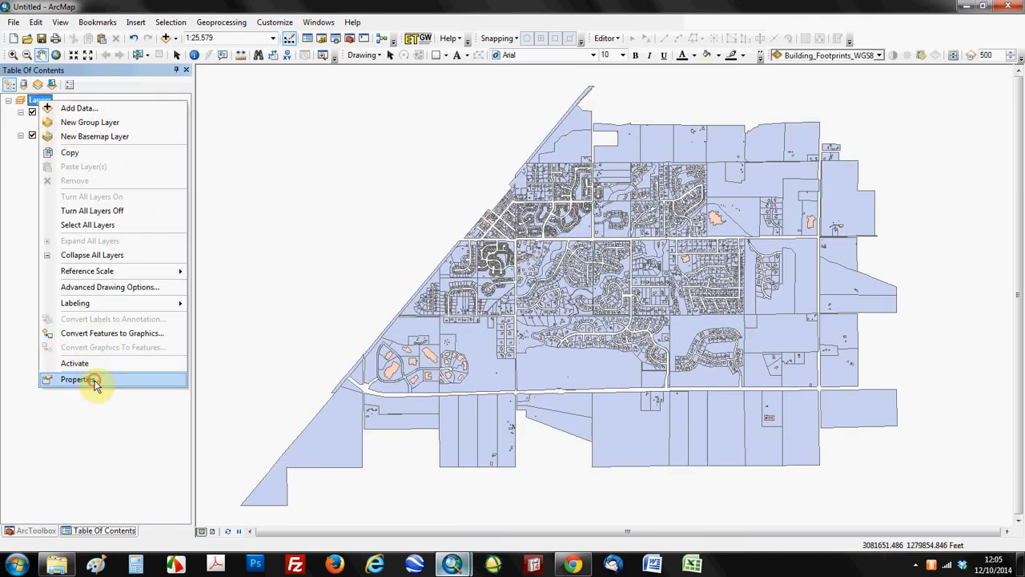
left_click(79, 378)
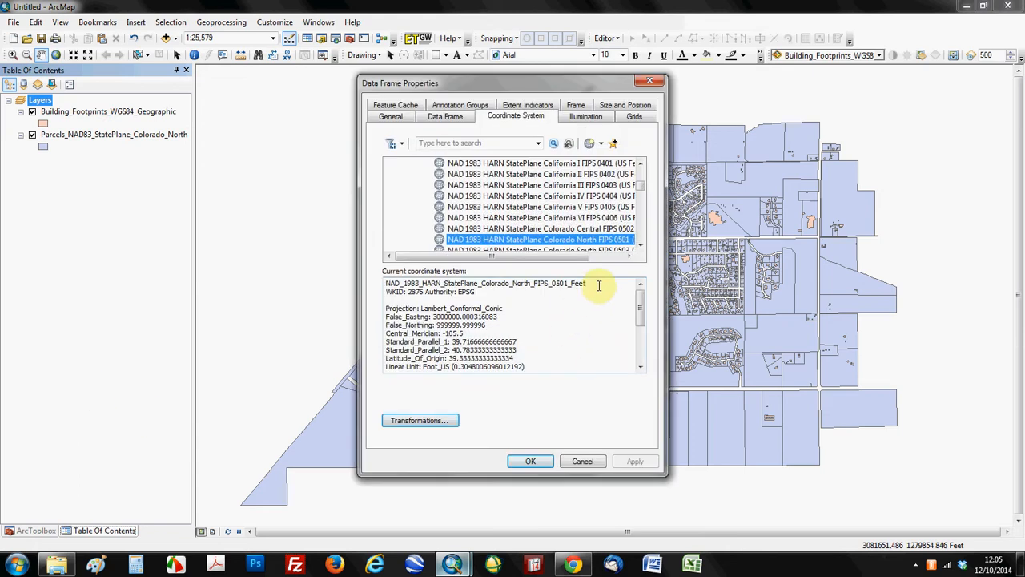
triple_click(484, 281)
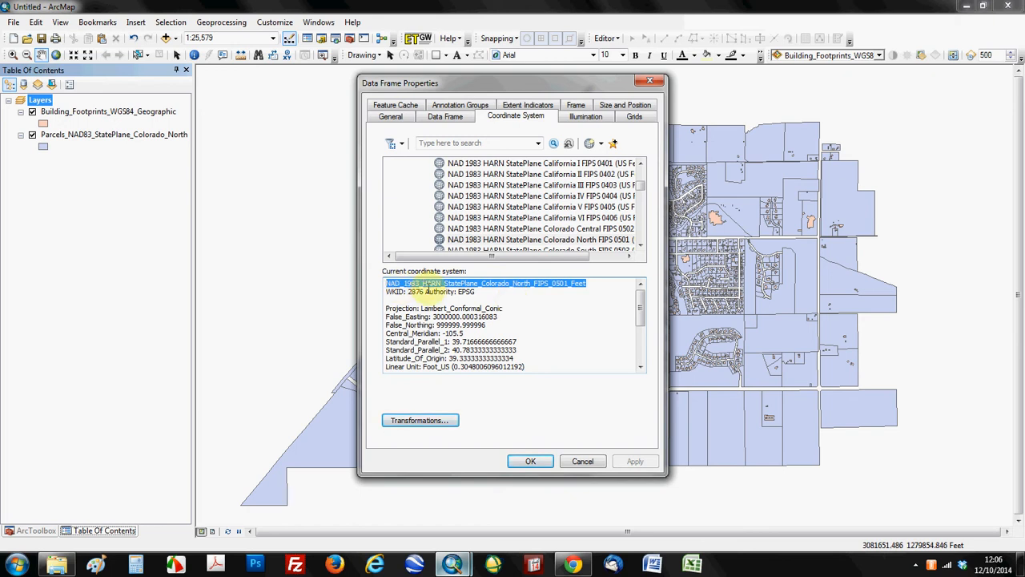
mouse_move(513, 291)
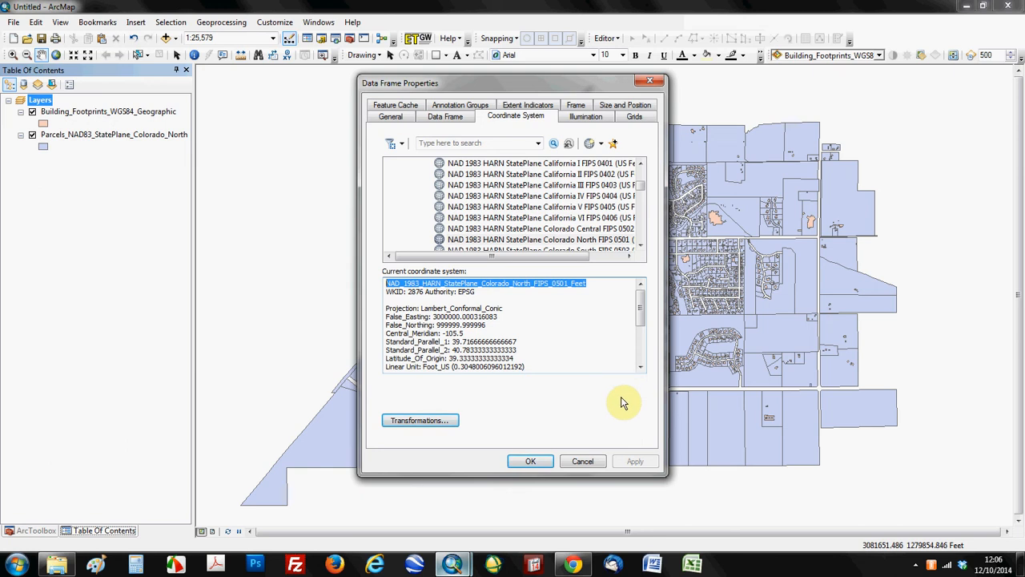
mouse_move(530, 462)
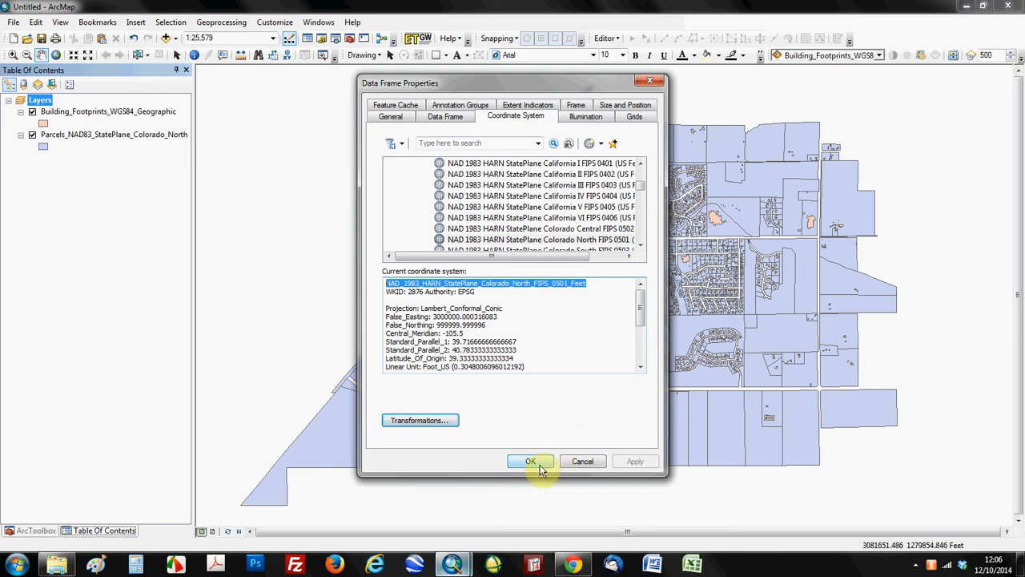
Apply the properties, accept the datum warning and start a new map.
left_click(530, 461)
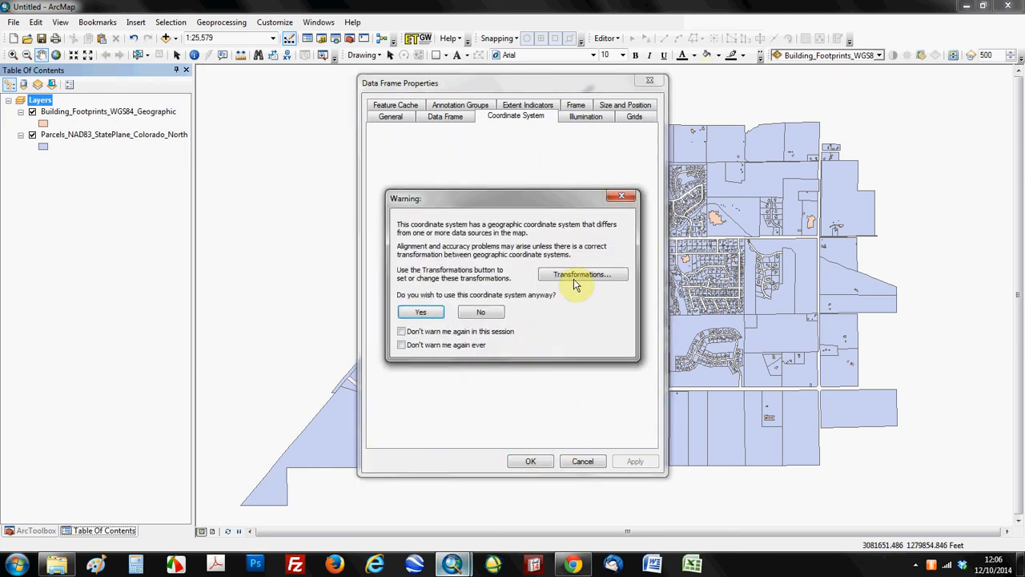
left_click(419, 311)
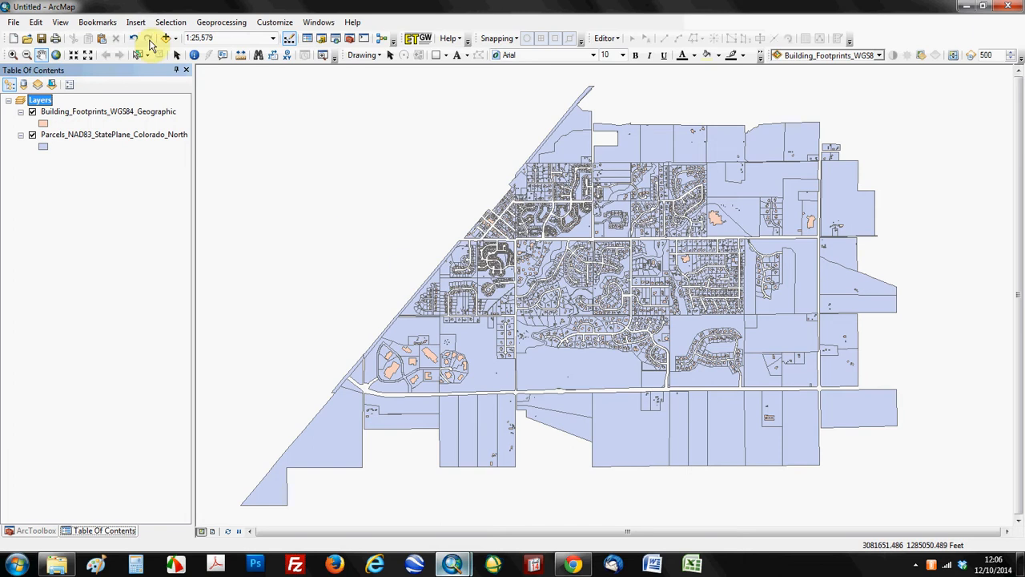
left_click(12, 39)
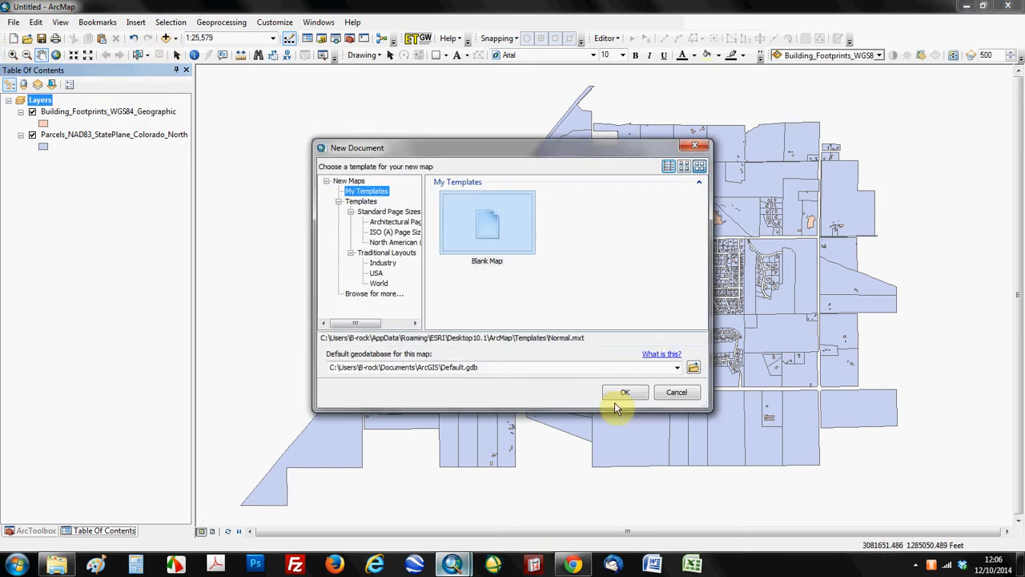
Create the blank map and add both shapefiles, footprints last, so the frame reads decimal degrees.
left_click(625, 391)
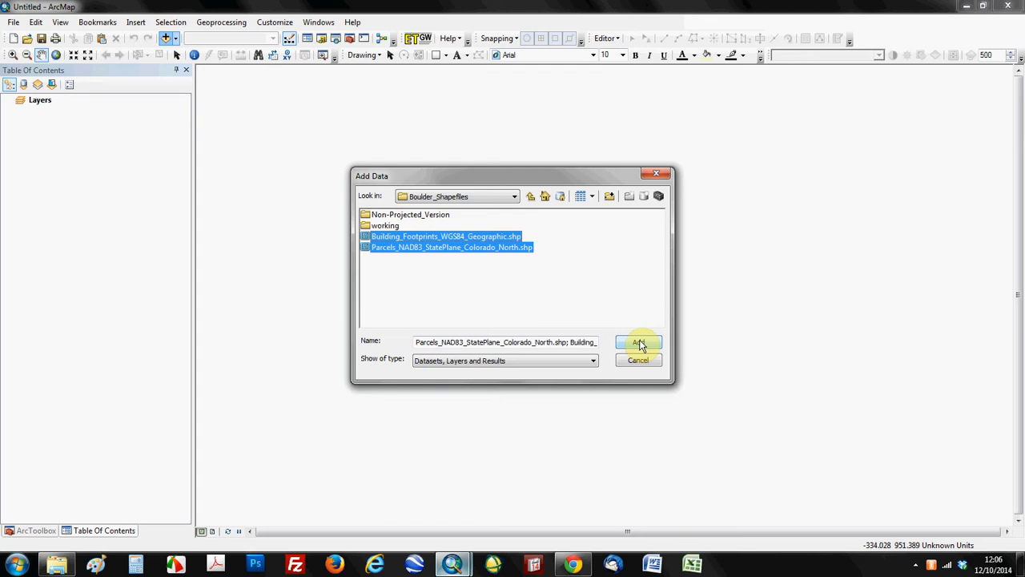
left_click(638, 342)
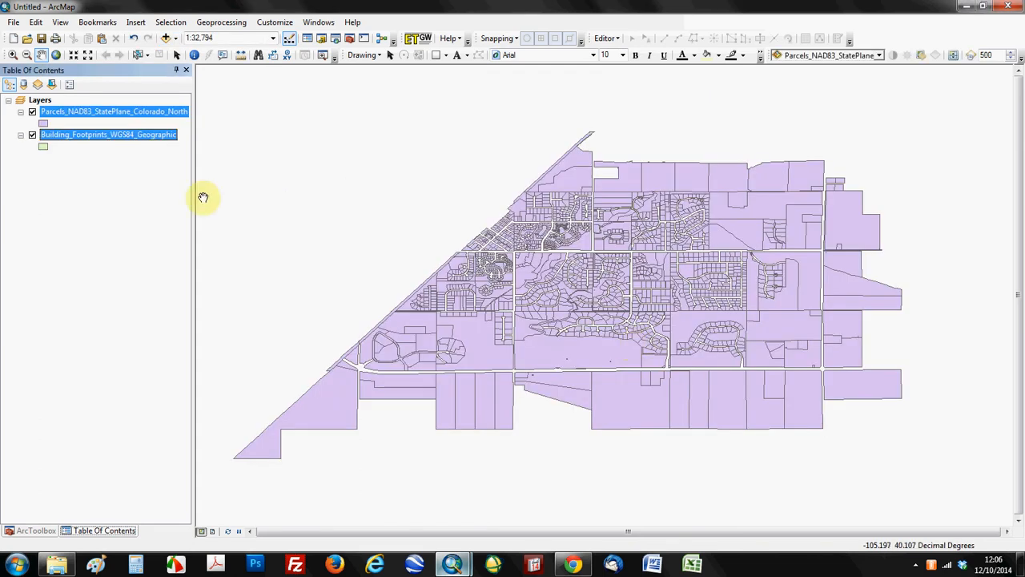
Review the Layers data frame's coordinate system in Properties and accept the warning.
right_click(40, 99)
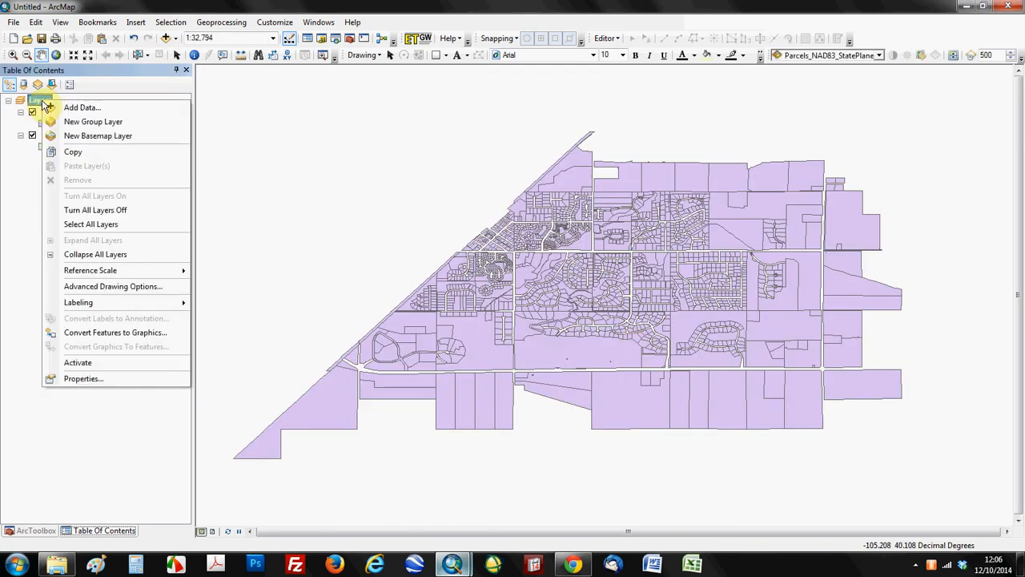
left_click(84, 378)
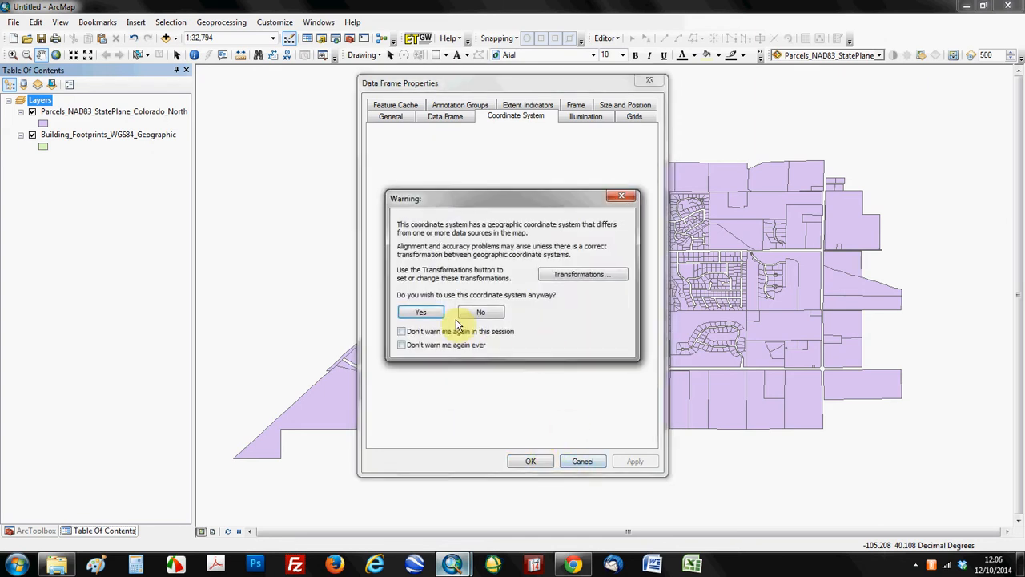
left_click(419, 311)
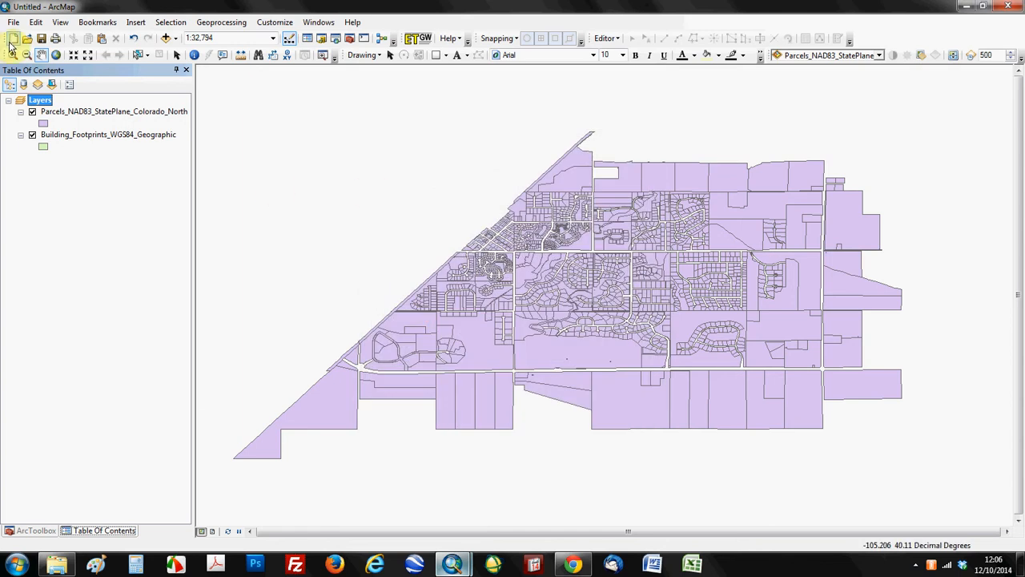
Start a new map without saving and add only Building_Footprints_WGS84_Geographic.shp.
left_click(13, 38)
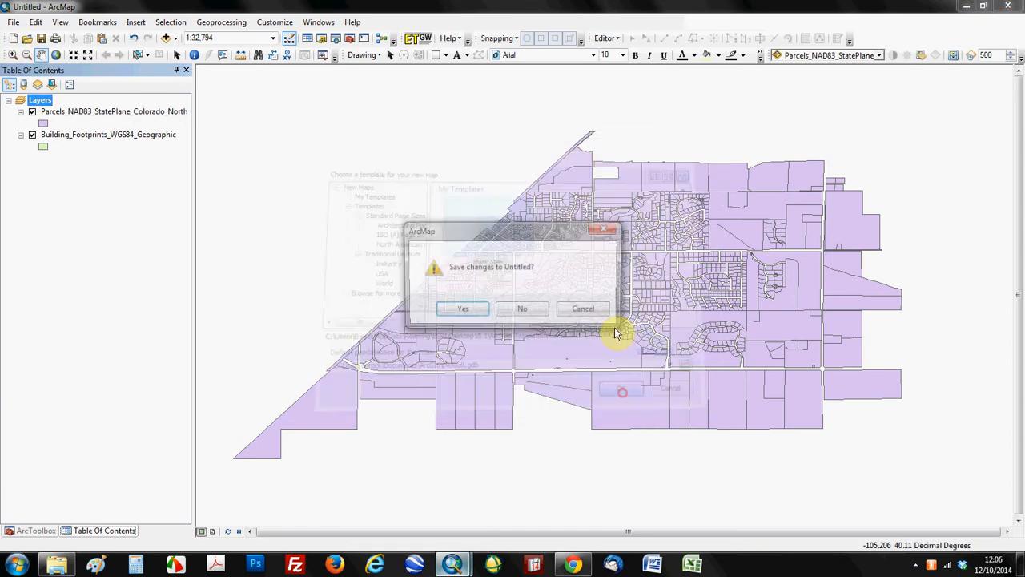
left_click(523, 308)
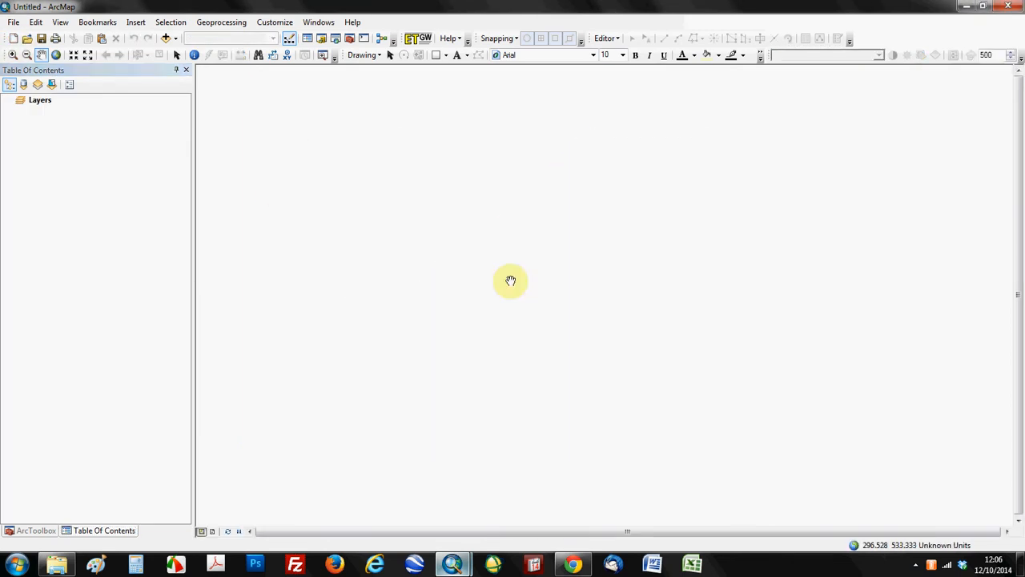
mouse_move(56, 218)
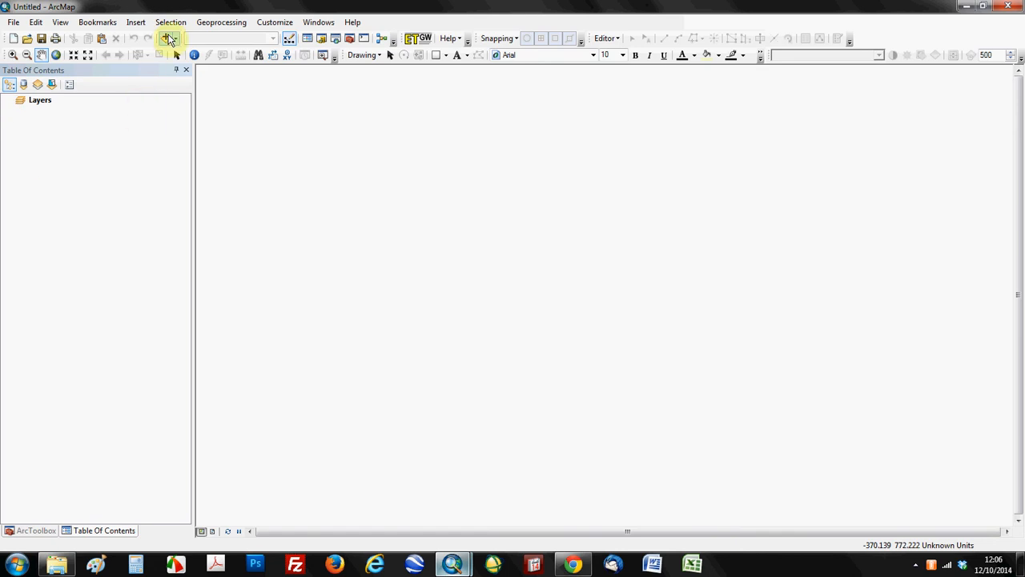
left_click(169, 38)
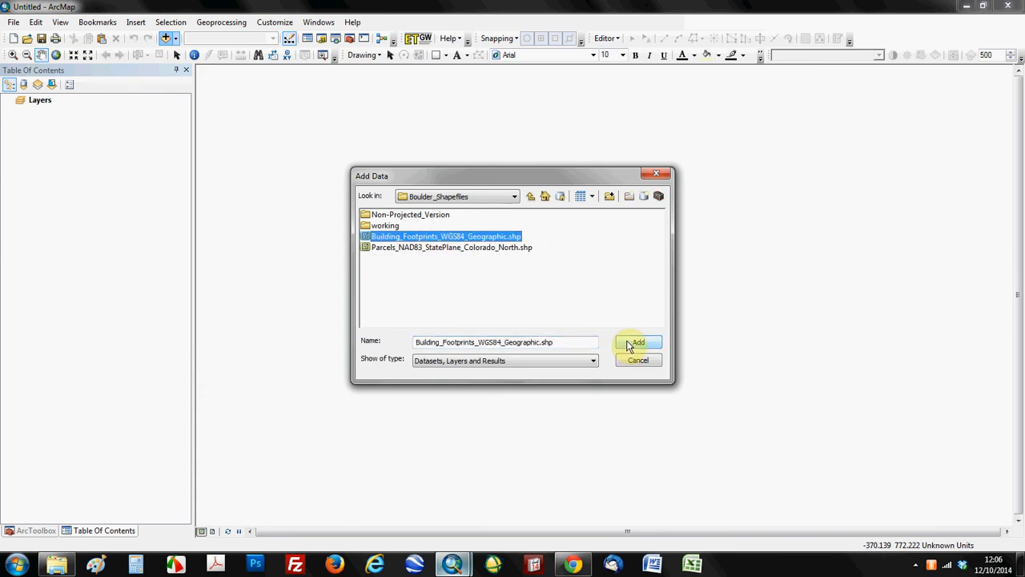
left_click(637, 343)
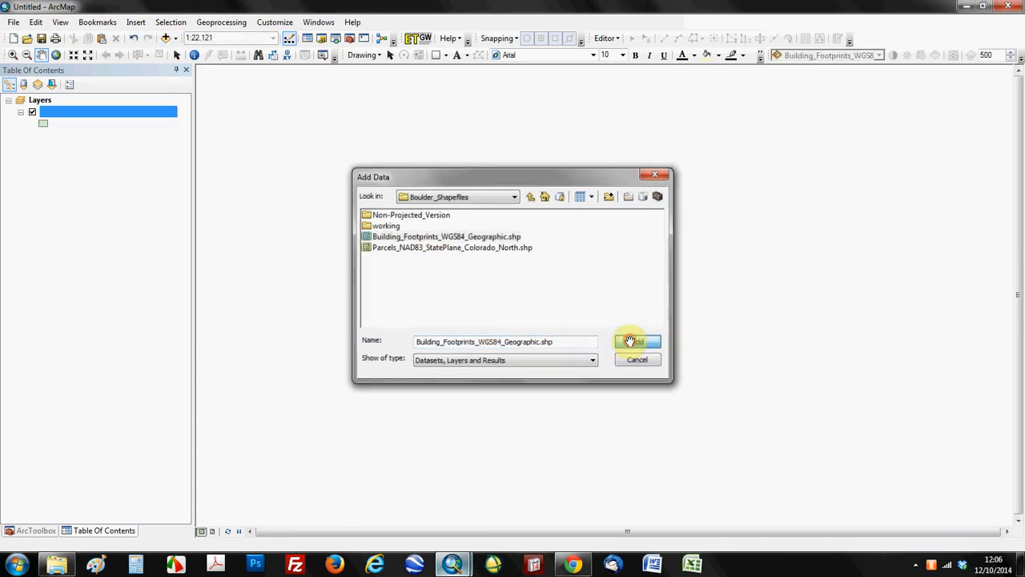
left_click(637, 341)
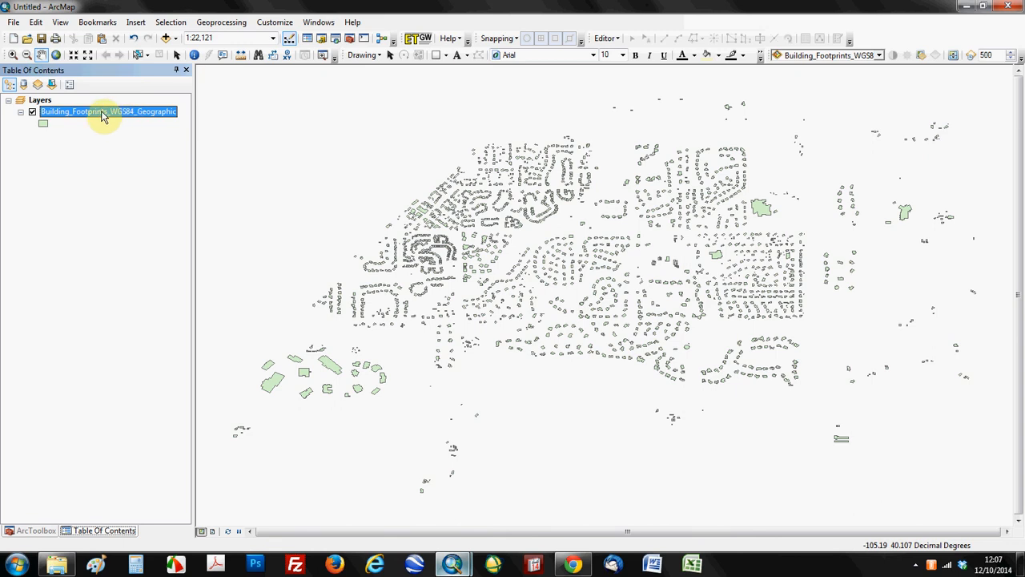
Check the footprints layer's Source shows GCS_WGS_1984, then begin another new map.
right_click(104, 112)
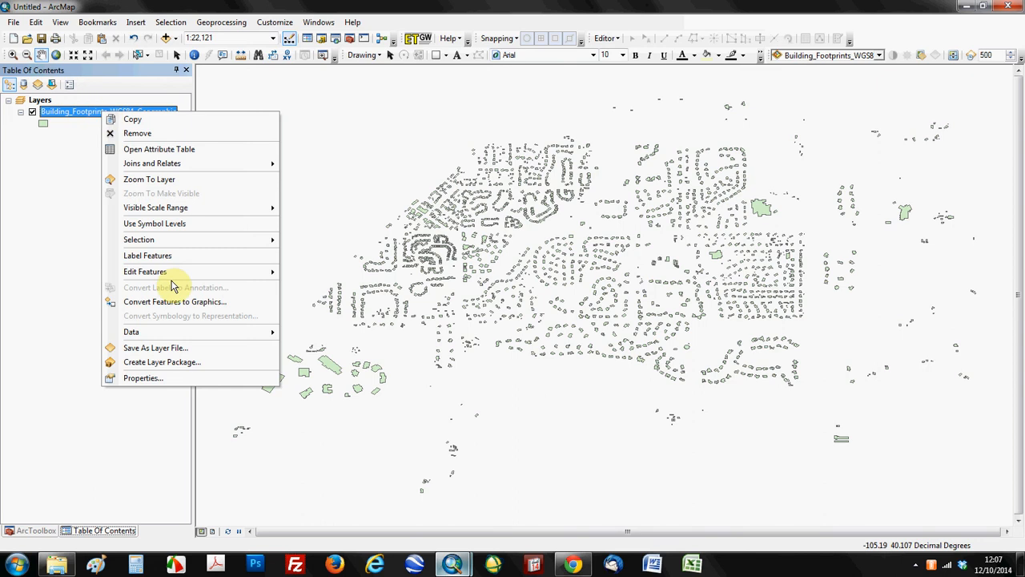
left_click(143, 378)
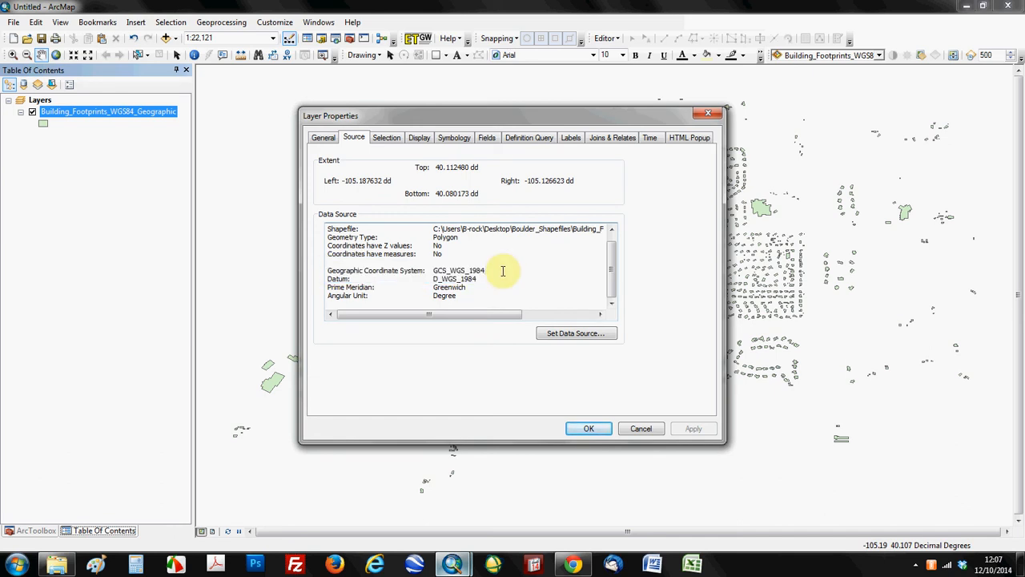
left_click(588, 428)
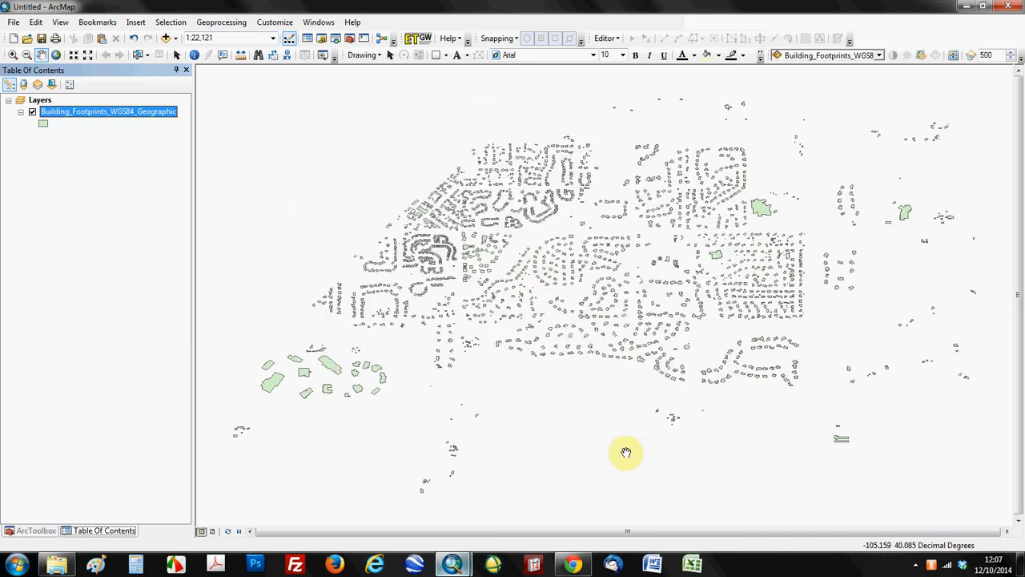
left_click(14, 39)
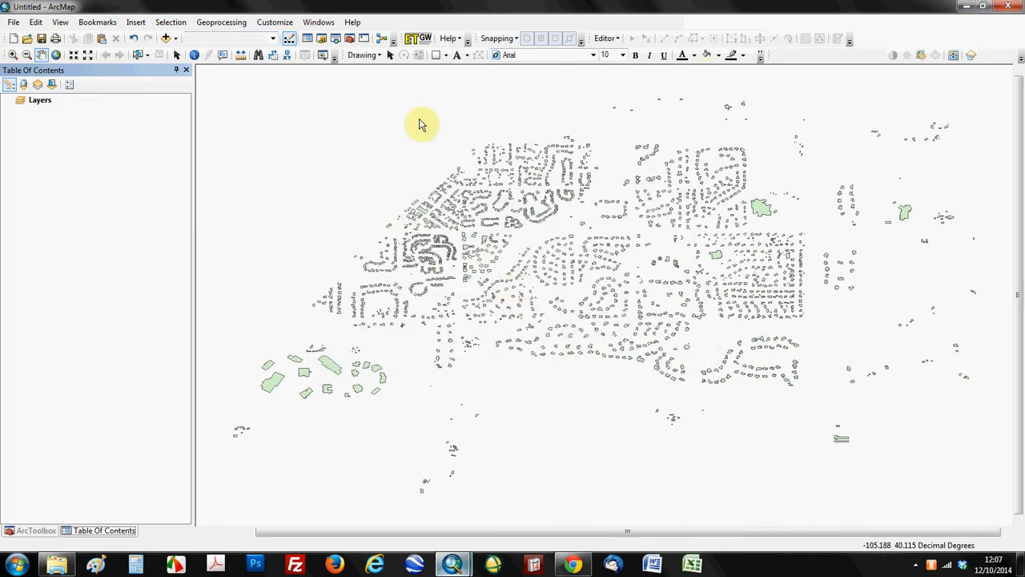
Add only Parcels_NAD83_StatePlane_Colorado_North.shp and view its Source showing the State Plane projection.
left_click(167, 39)
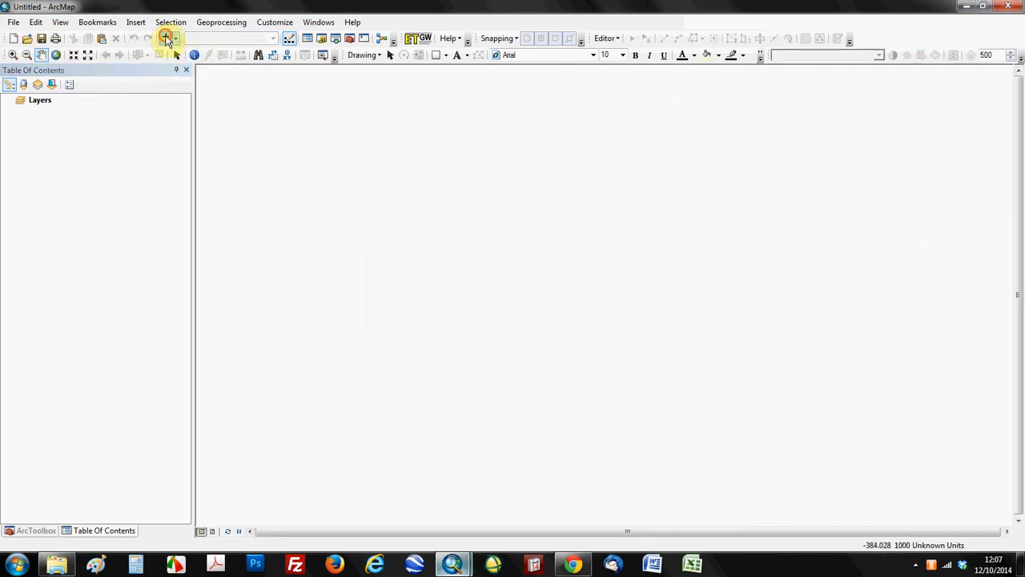
left_click(637, 339)
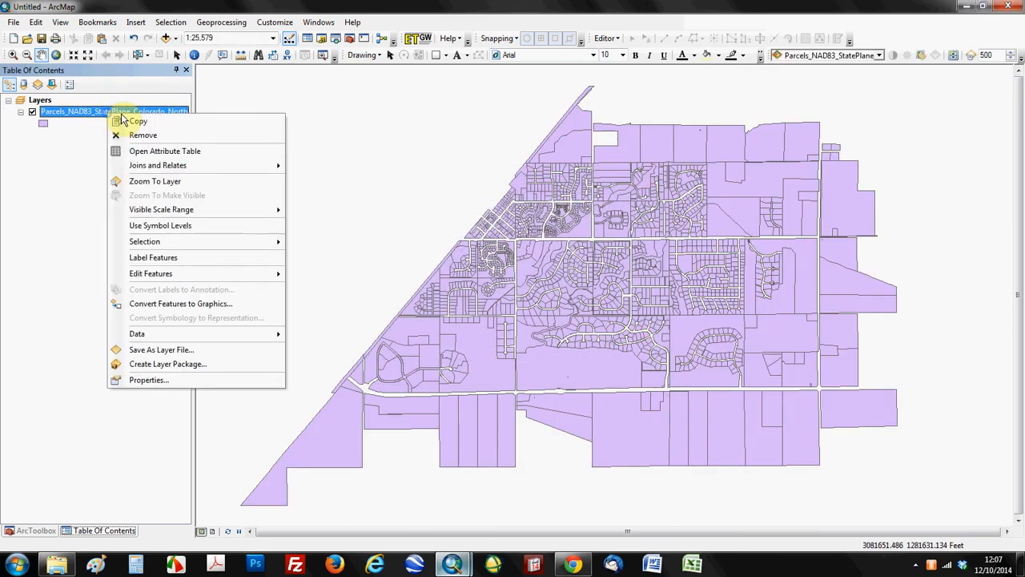
left_click(147, 380)
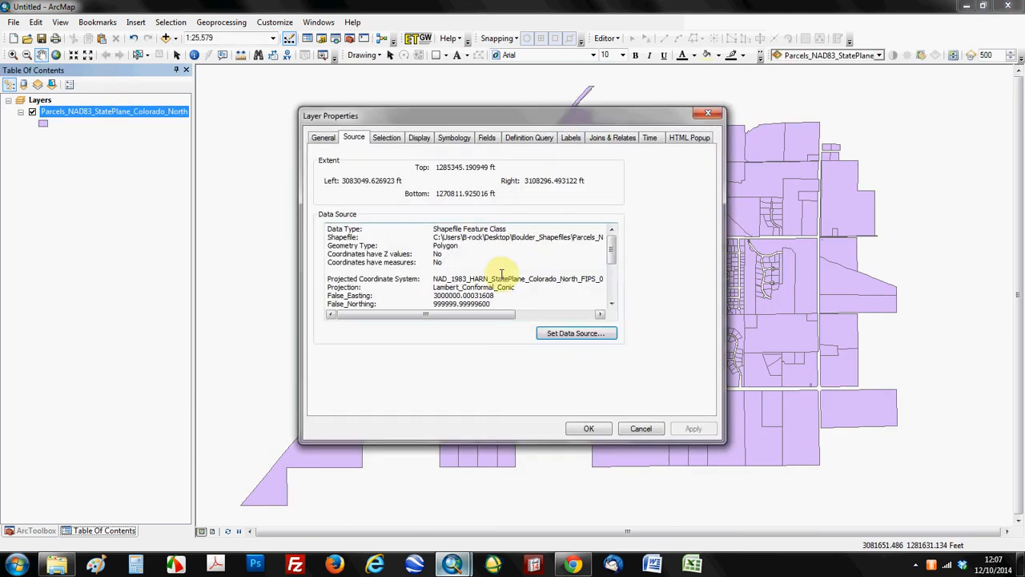